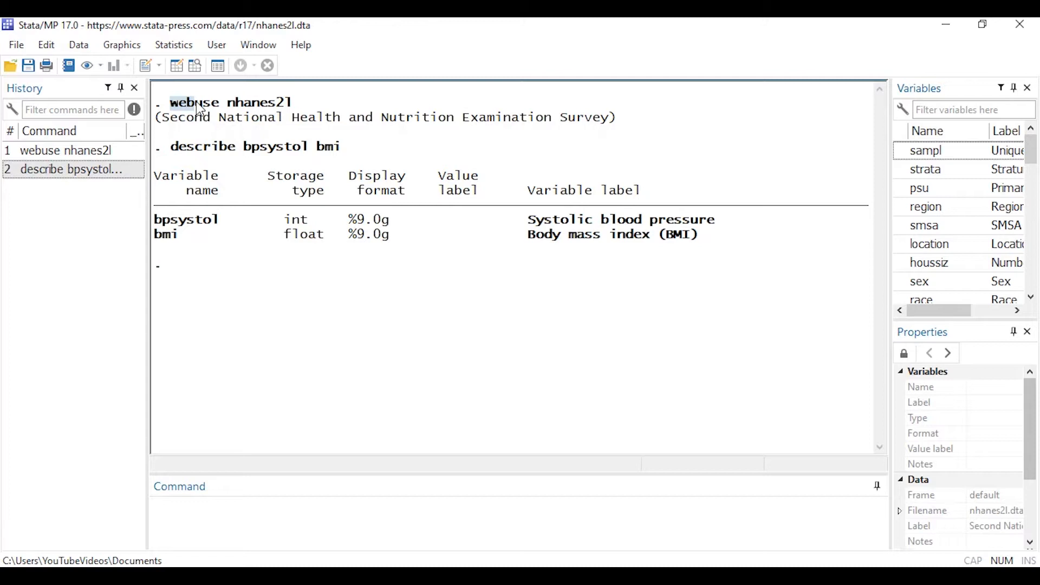
Review the webuse output and bpsystol variable, then start Linear regression from the Statistics menu
double_click(229, 101)
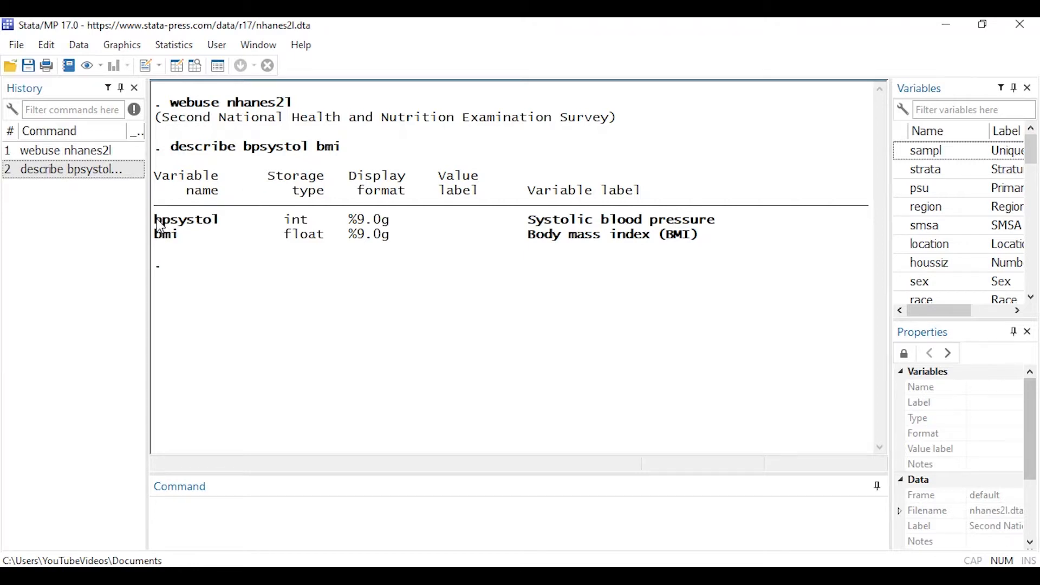
double_click(186, 218)
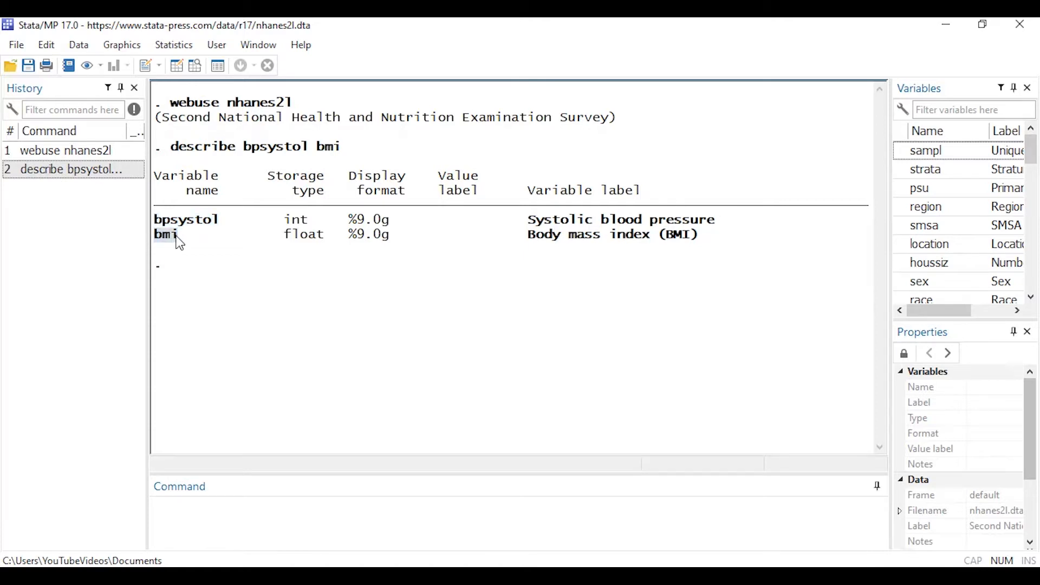
mouse_move(203, 239)
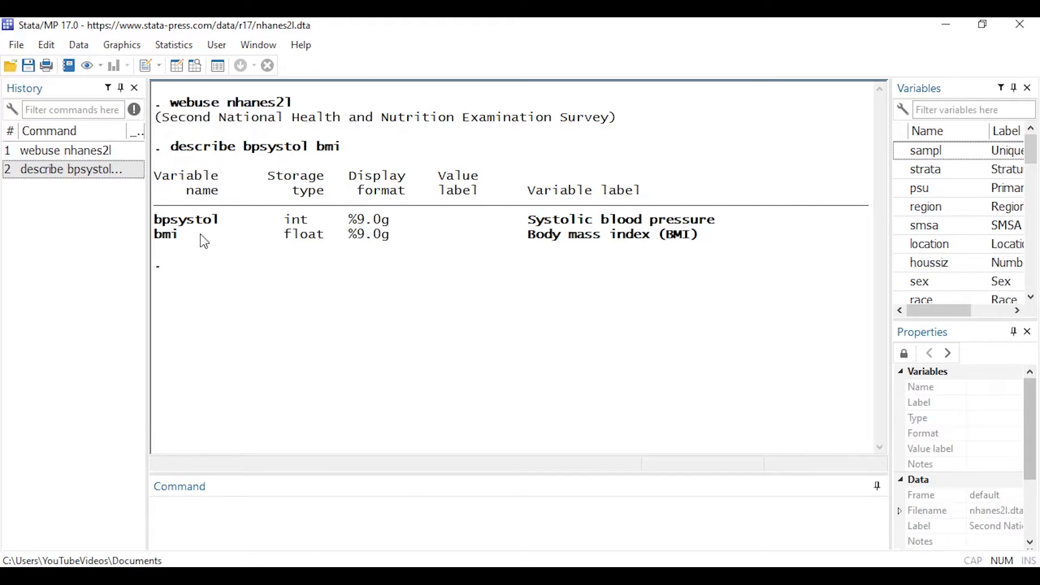
left_click(173, 45)
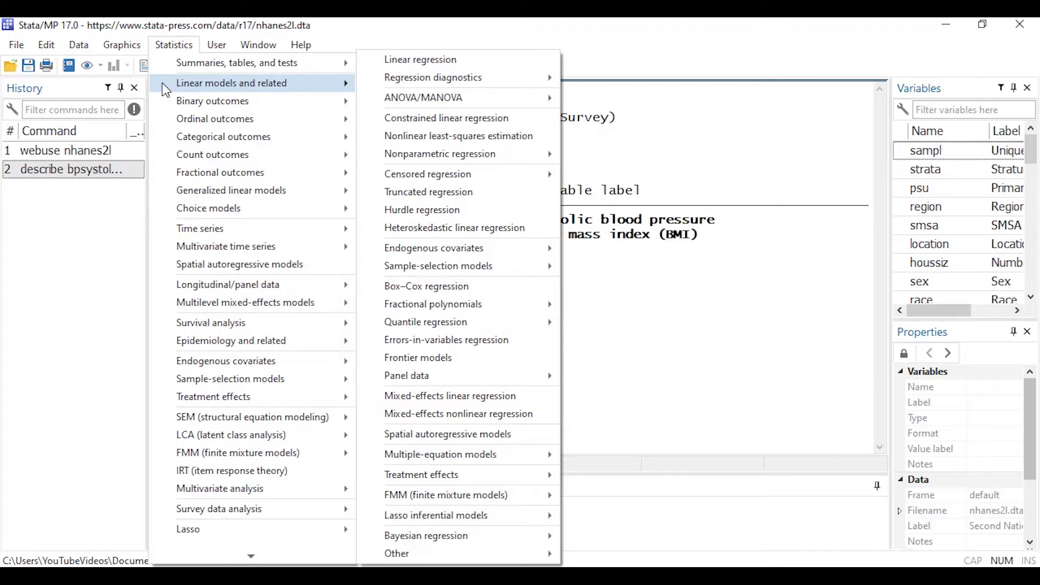
mouse_move(420, 60)
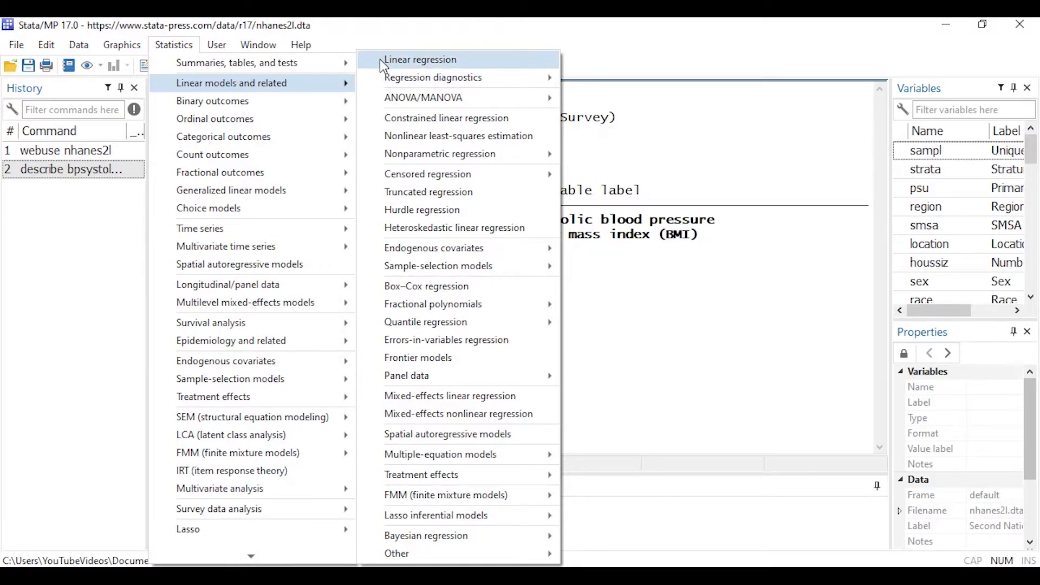
left_click(421, 60)
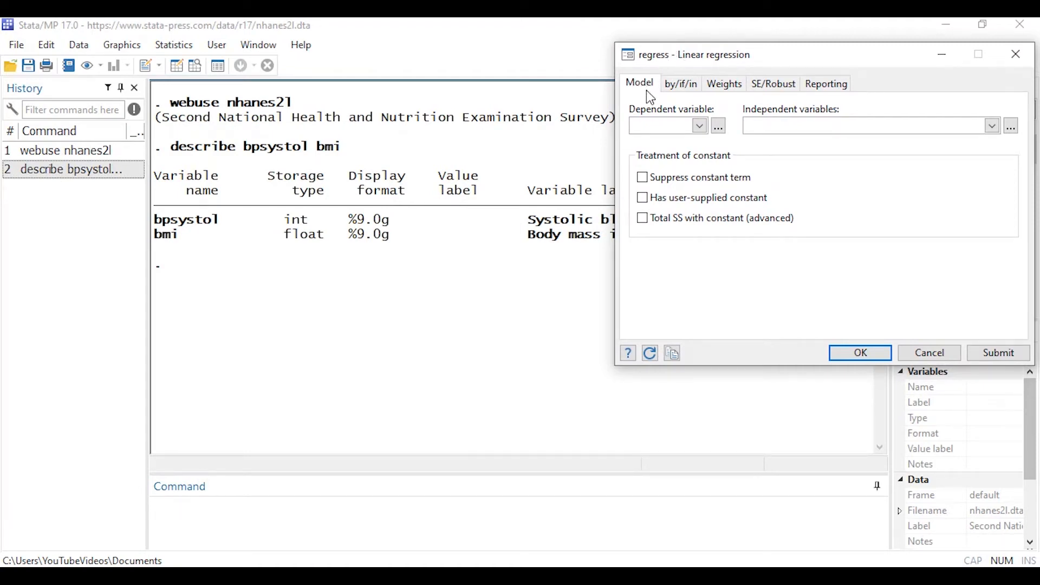
Run the regression with bpsystol as dependent variable and bmi as independent variable
left_click(699, 126)
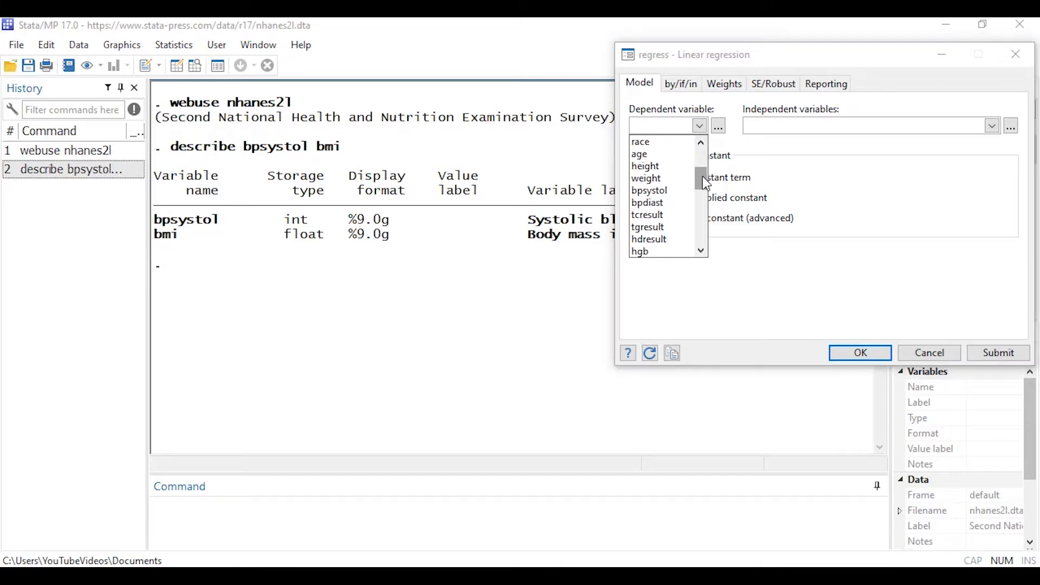
left_click(649, 190)
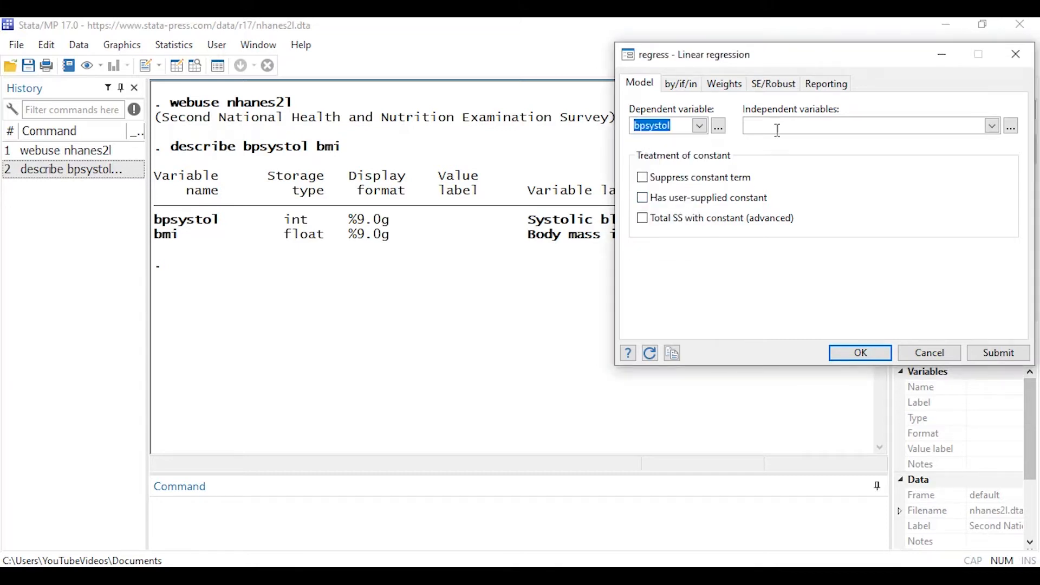
left_click(990, 126)
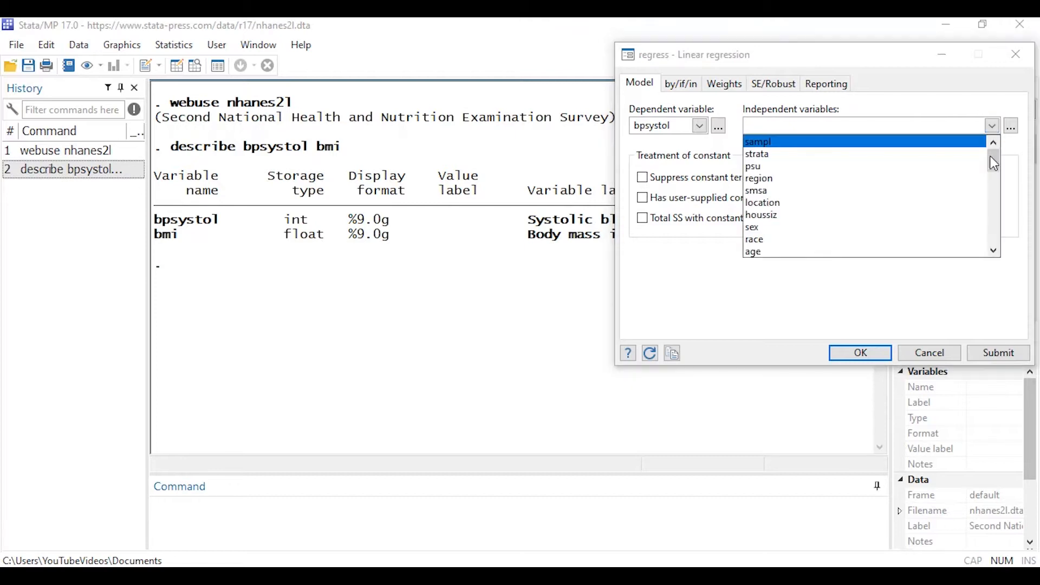
scroll("down", 3)
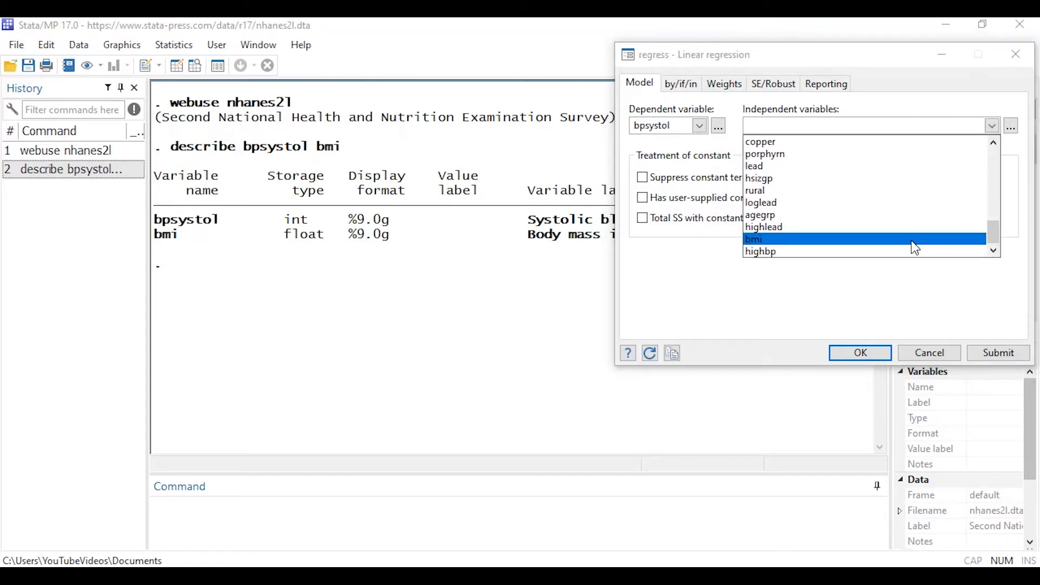
left_click(754, 239)
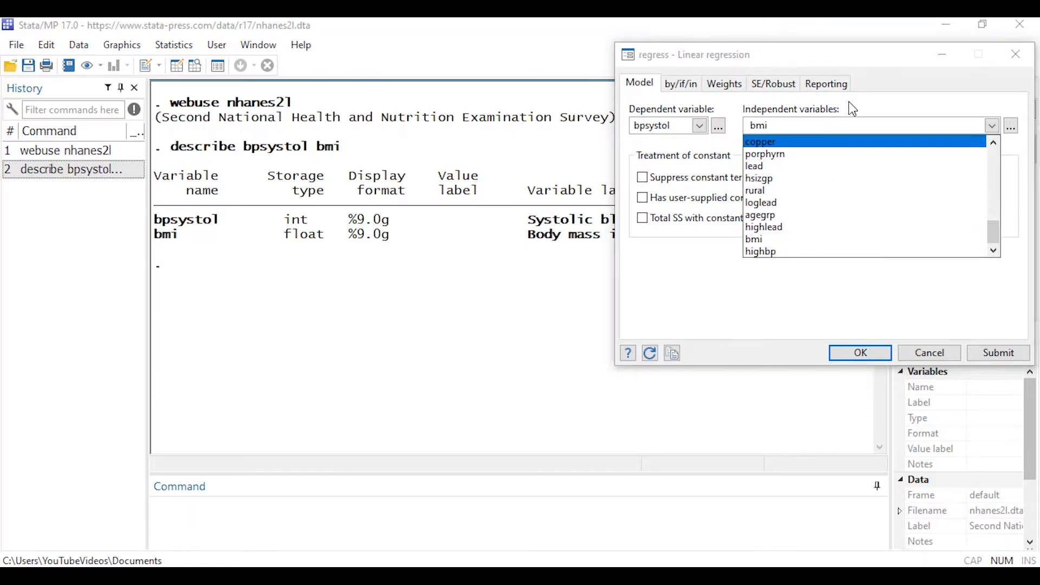
left_click(754, 238)
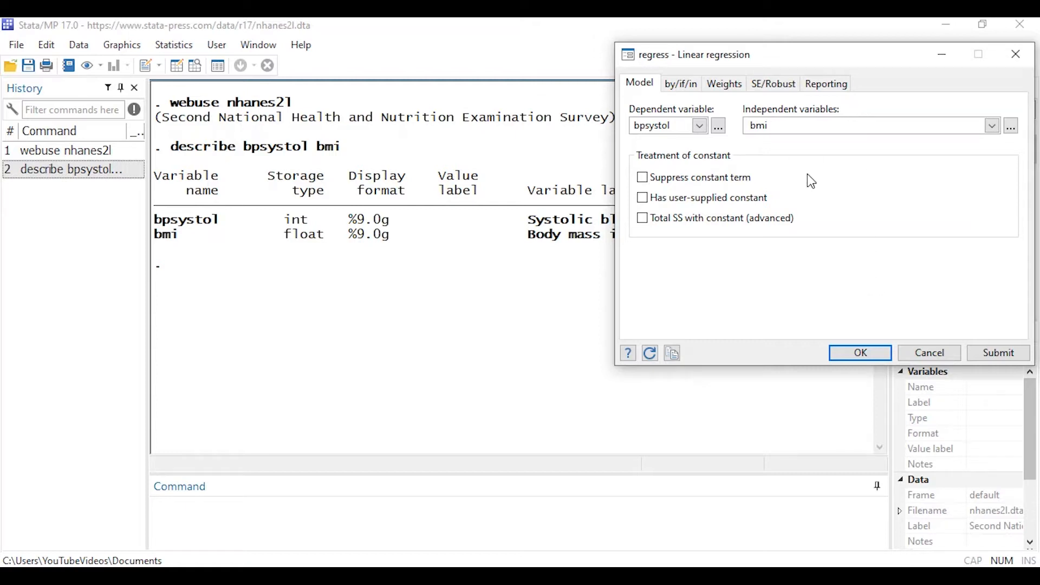
left_click(860, 354)
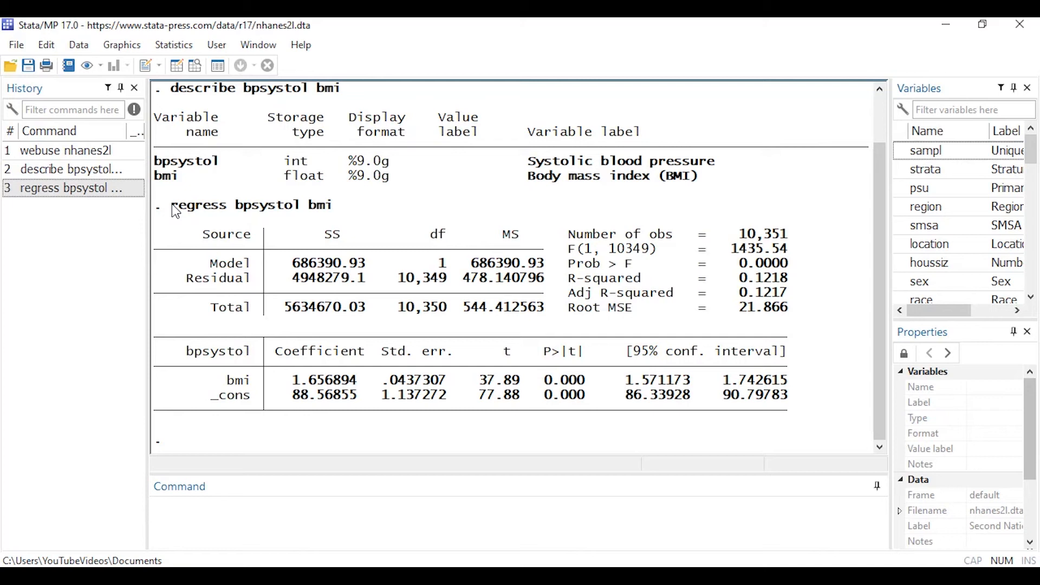
Review the regress command and the _cons constant term in the regression output
double_click(266, 206)
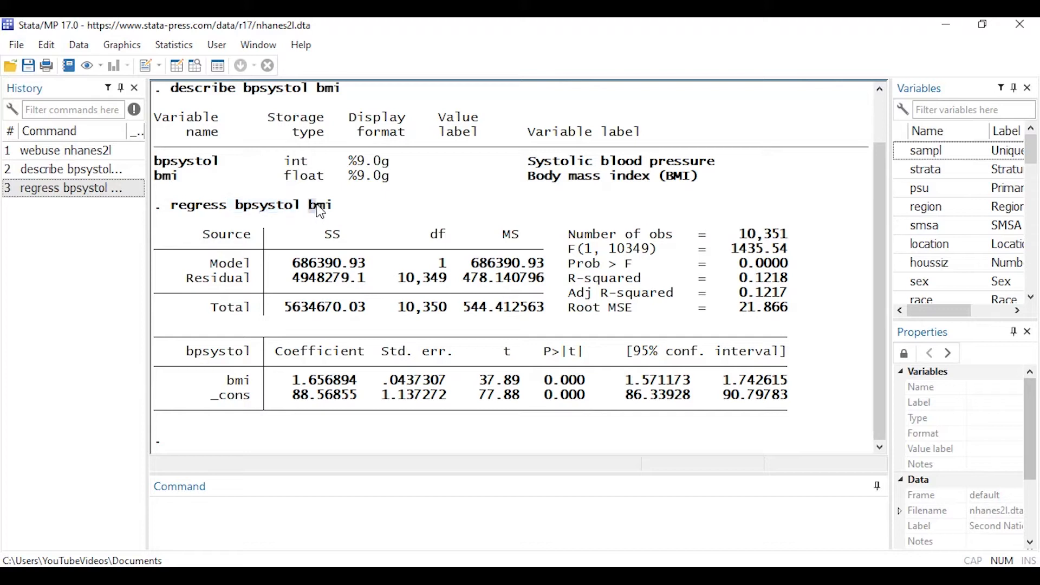
double_click(318, 205)
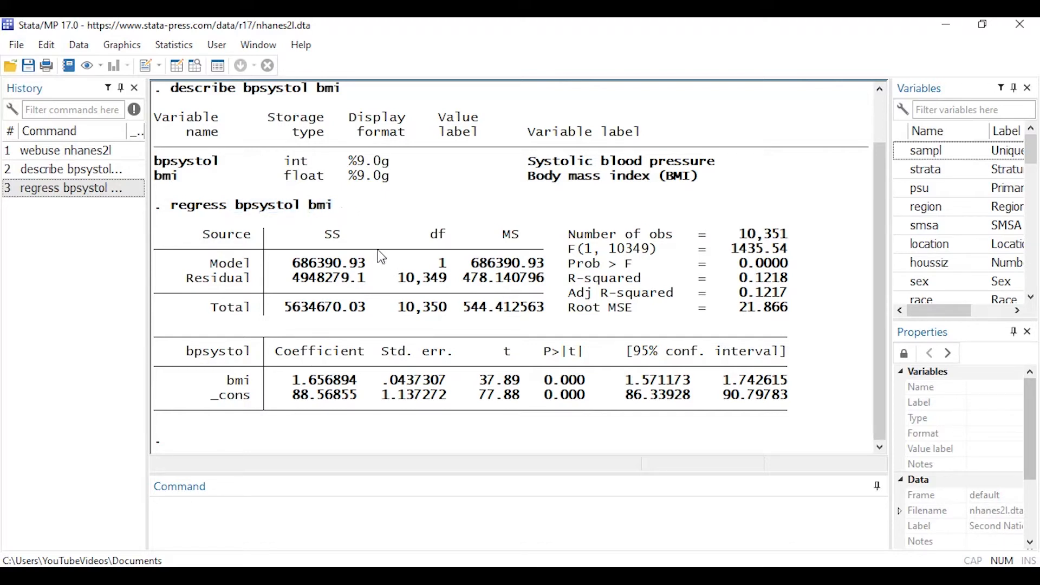
mouse_move(418, 255)
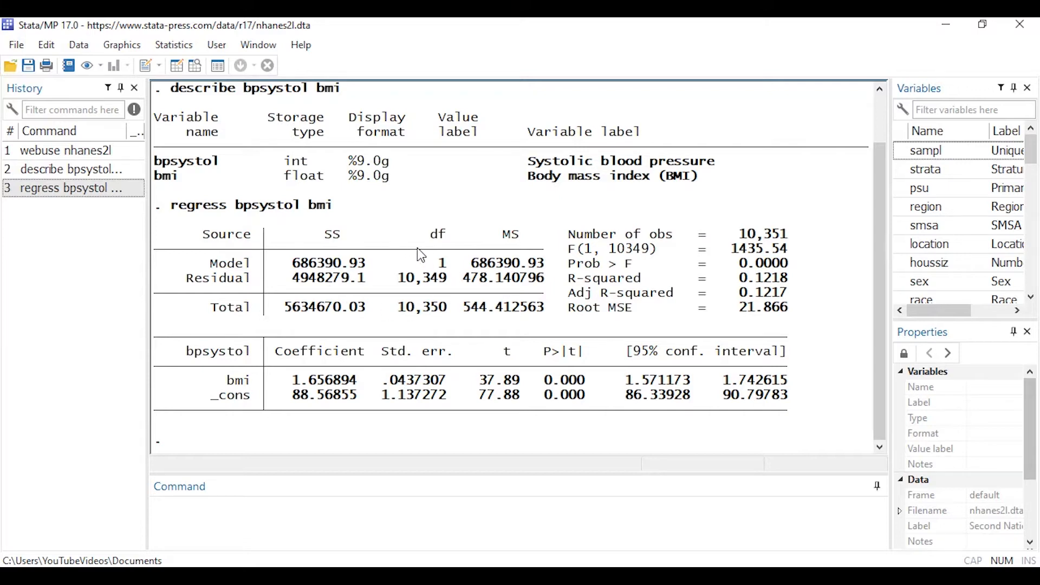
mouse_move(775, 276)
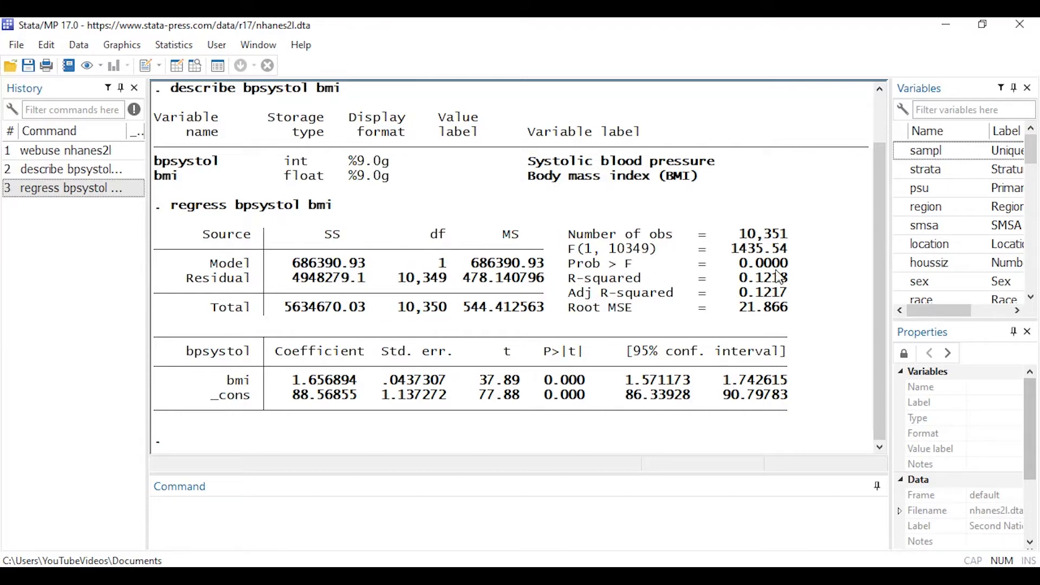
mouse_move(767, 260)
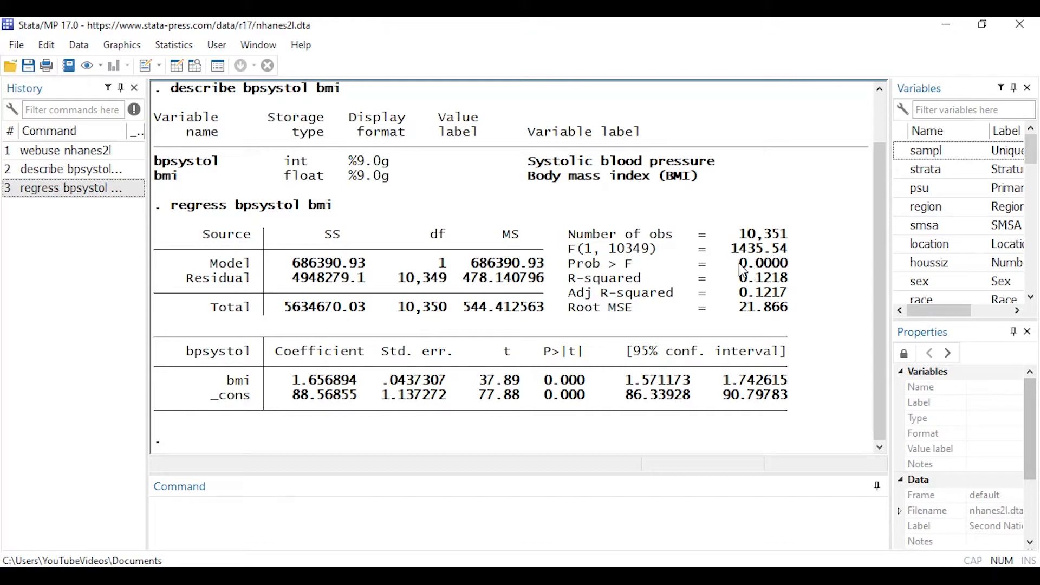
mouse_move(775, 288)
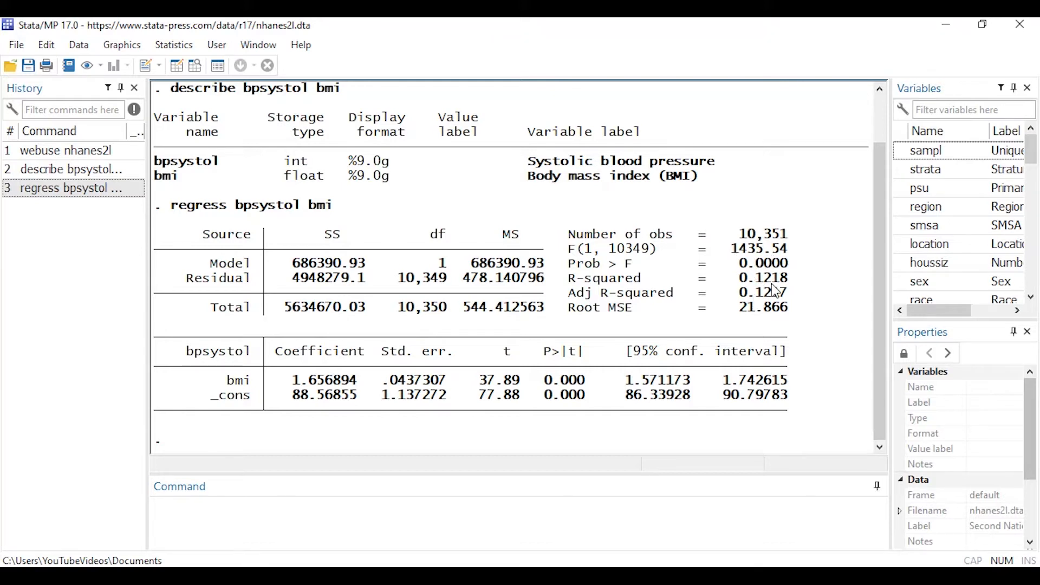
mouse_move(687, 316)
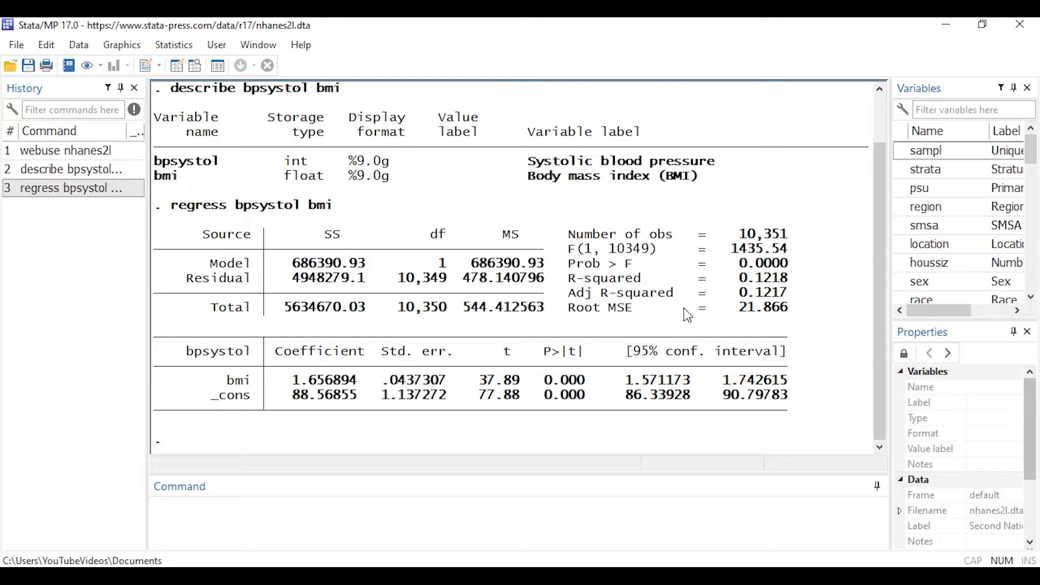
mouse_move(389, 375)
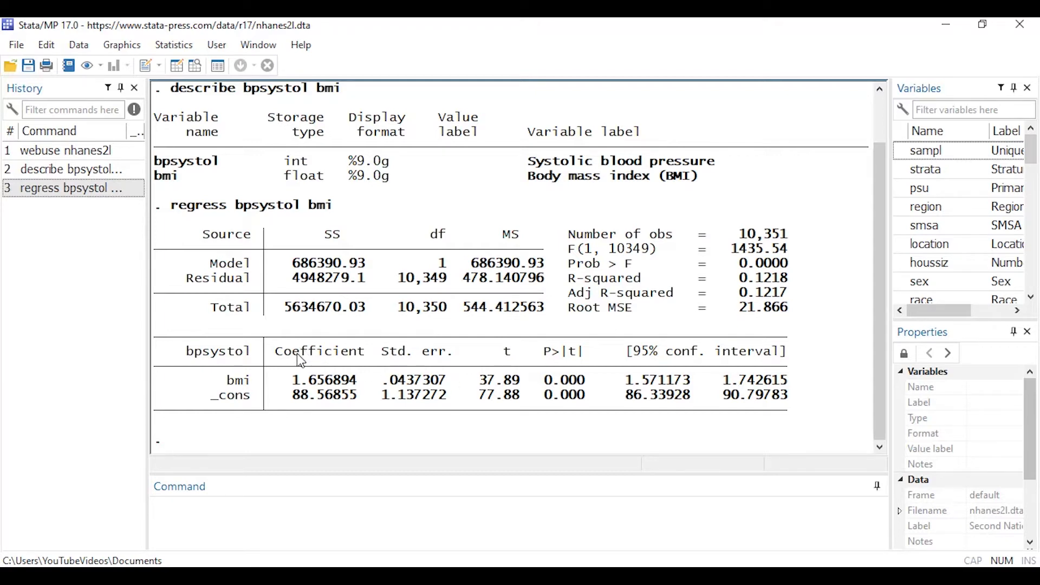
mouse_move(221, 403)
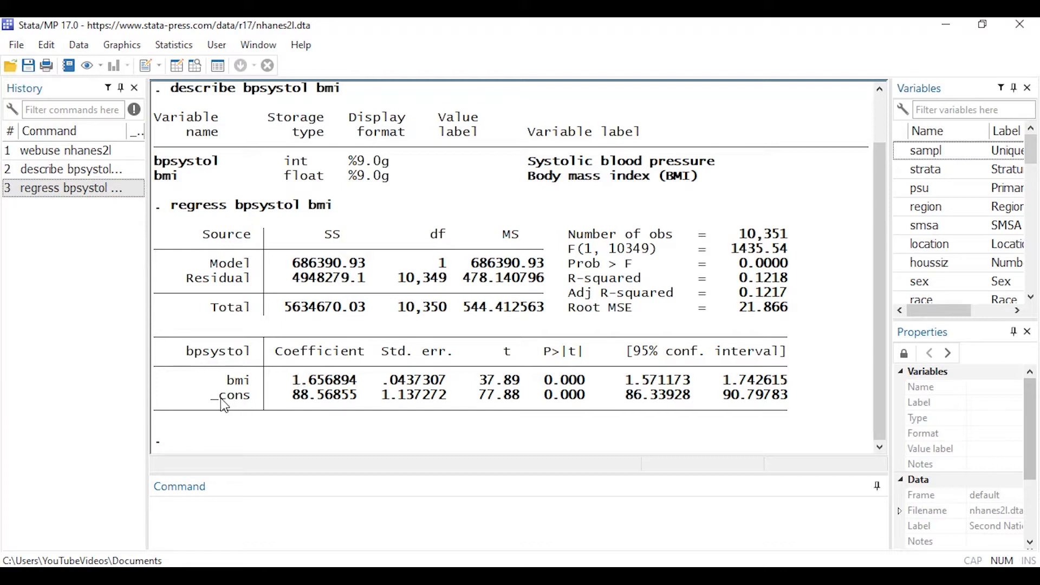
double_click(228, 396)
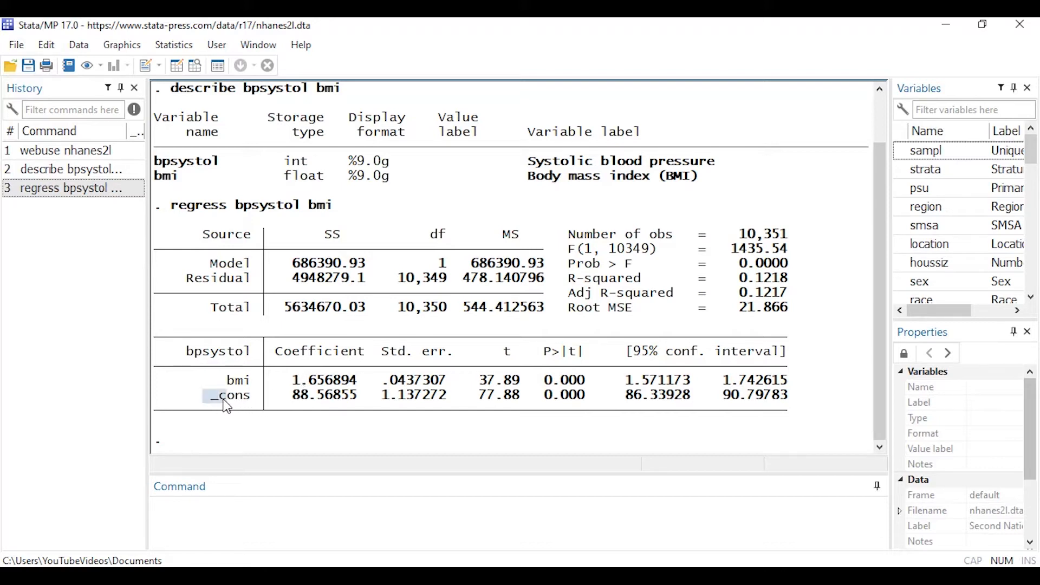
double_click(228, 394)
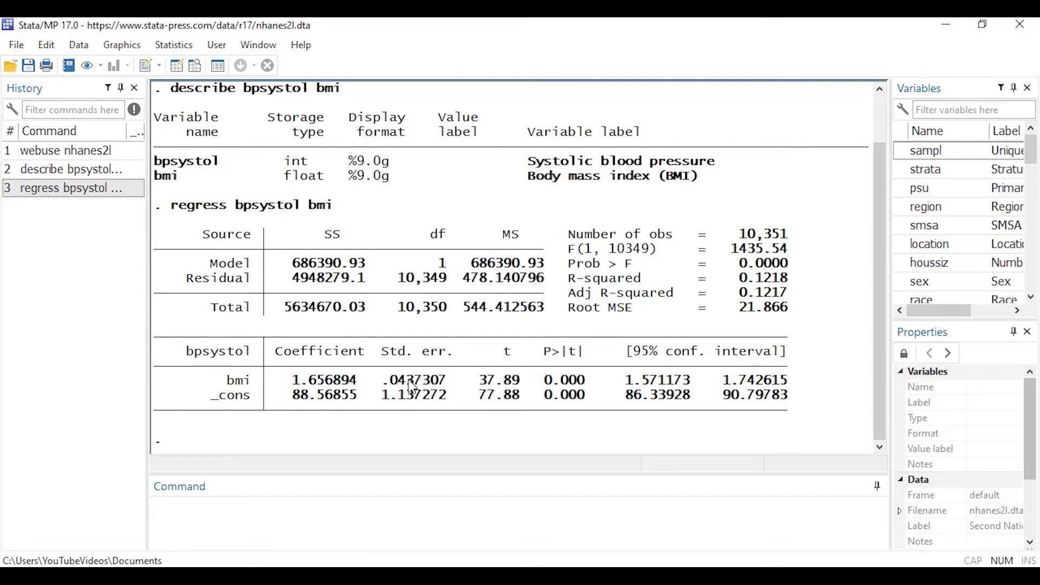
mouse_move(591, 380)
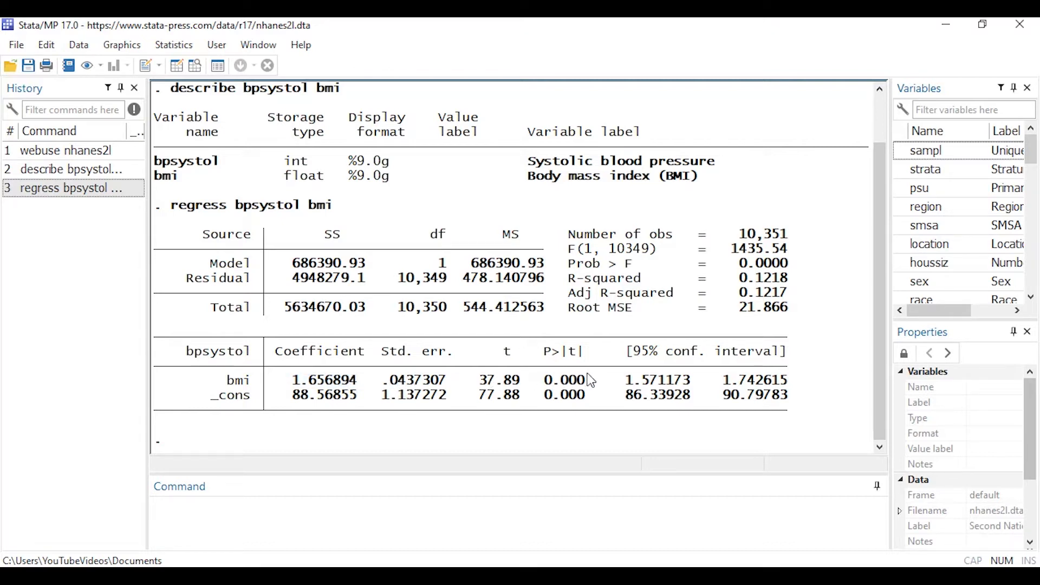
mouse_move(787, 388)
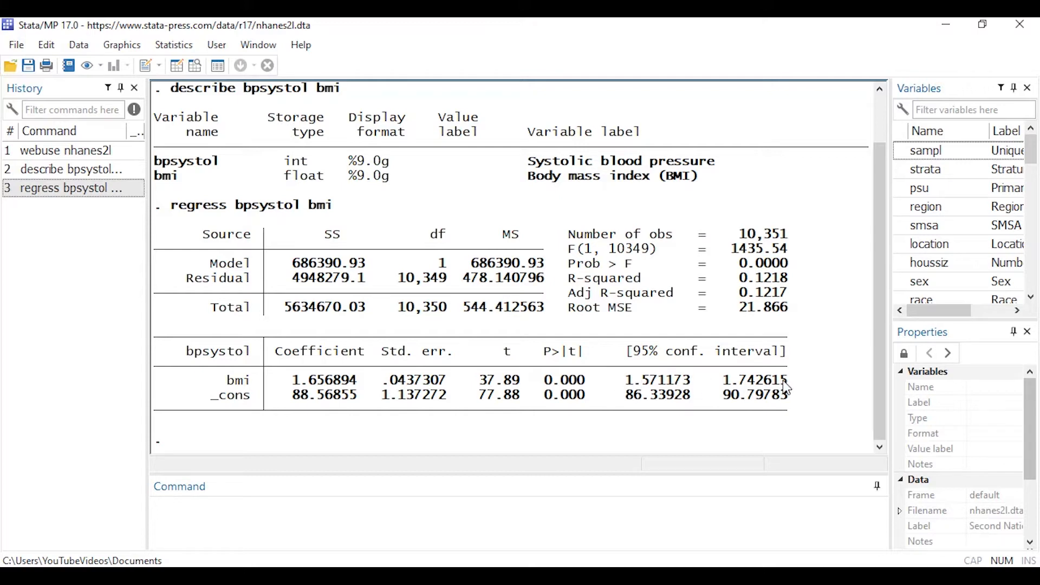
mouse_move(427, 383)
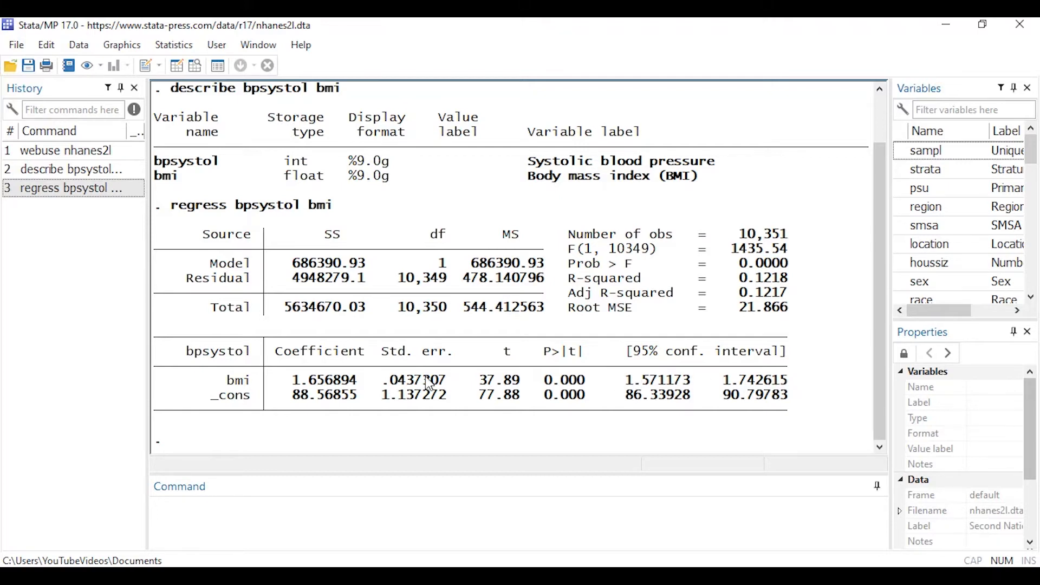
mouse_move(346, 384)
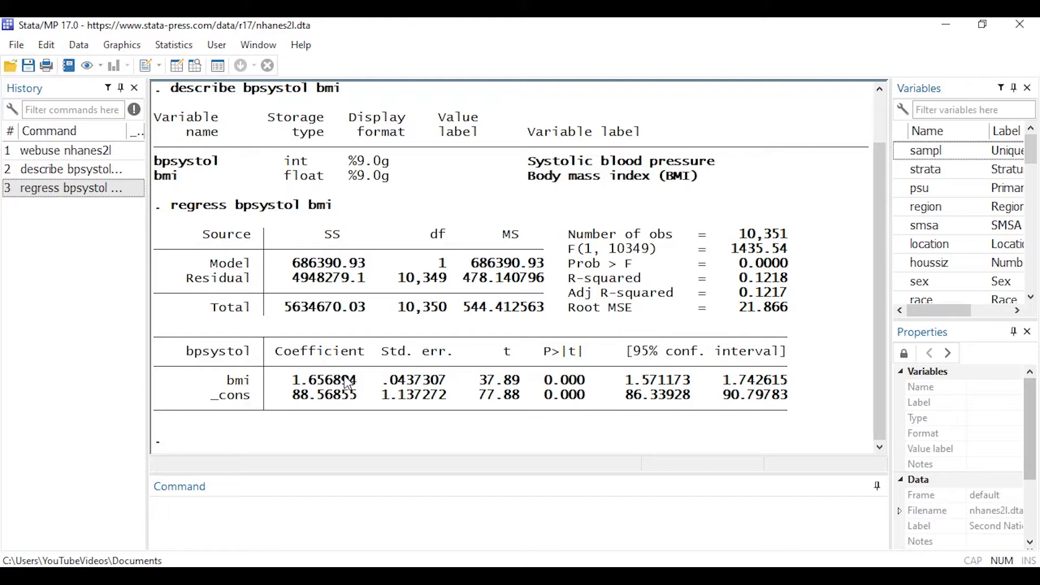
mouse_move(336, 230)
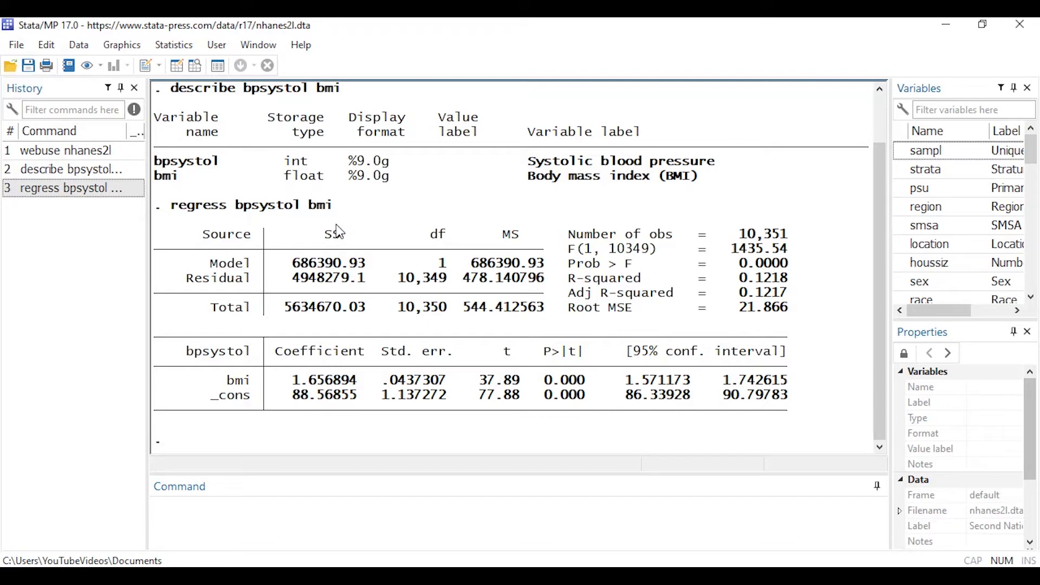
mouse_move(321, 213)
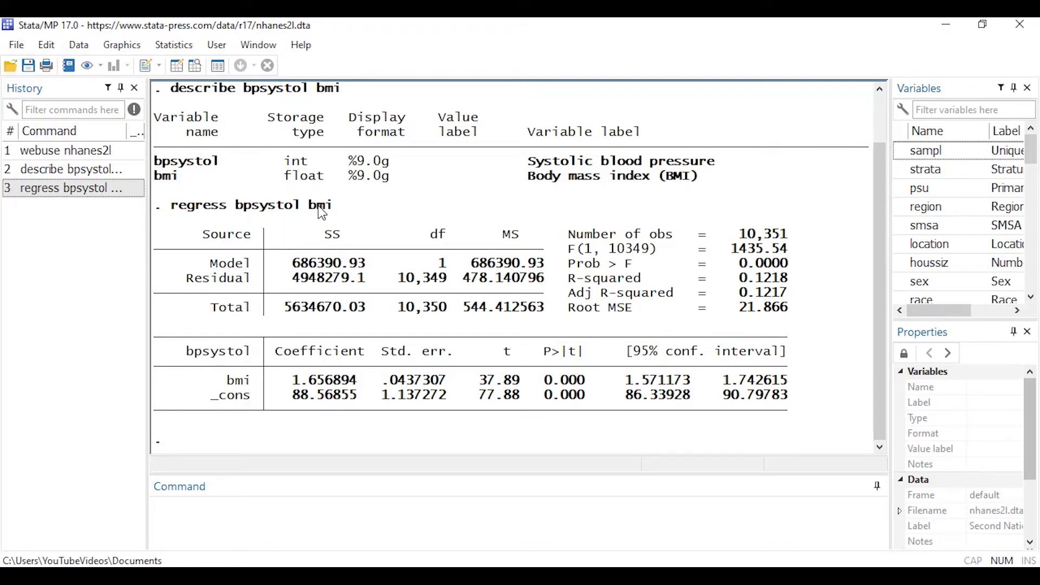
mouse_move(407, 366)
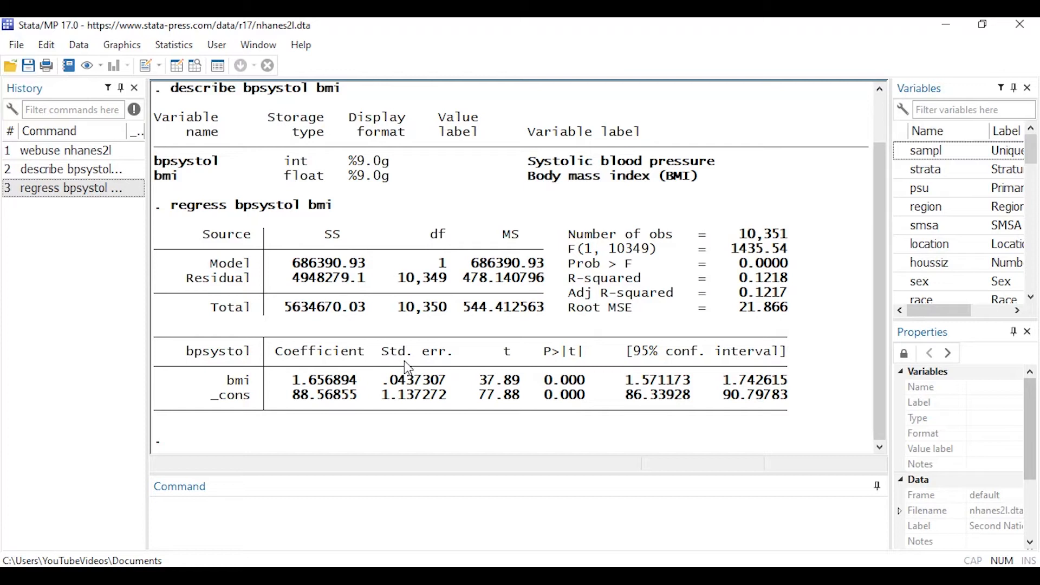
mouse_move(383, 367)
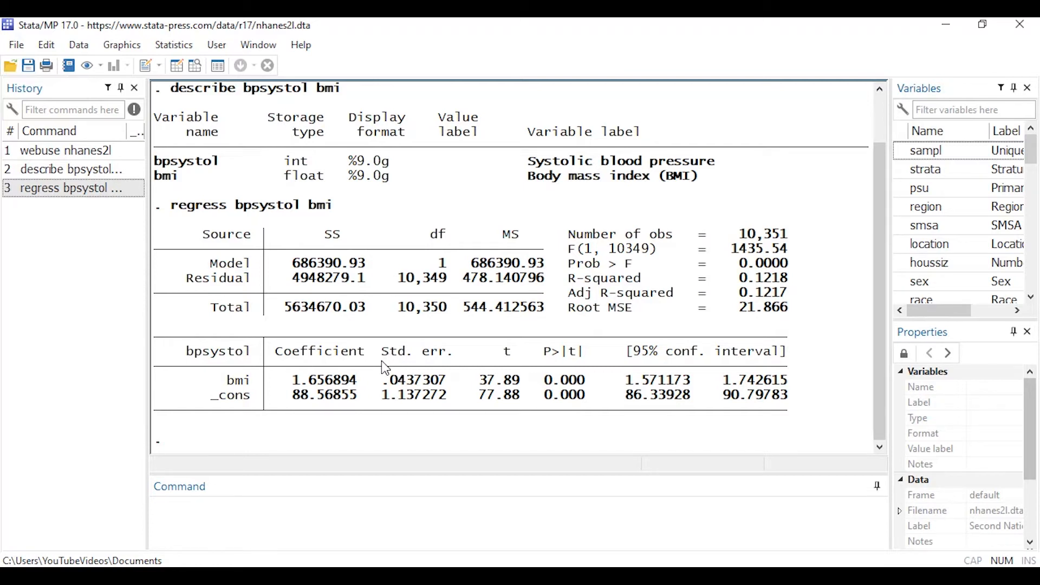
Recall the regress command and edit it to 'regress bpsystol c.bmi##c.bmi', then begin a test command
left_click(70, 169)
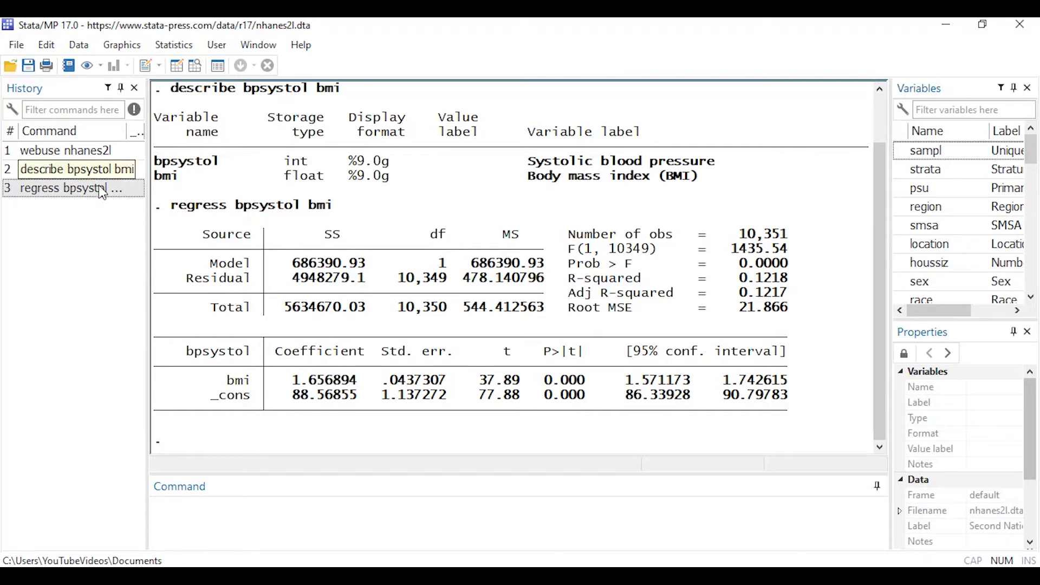
left_click(70, 189)
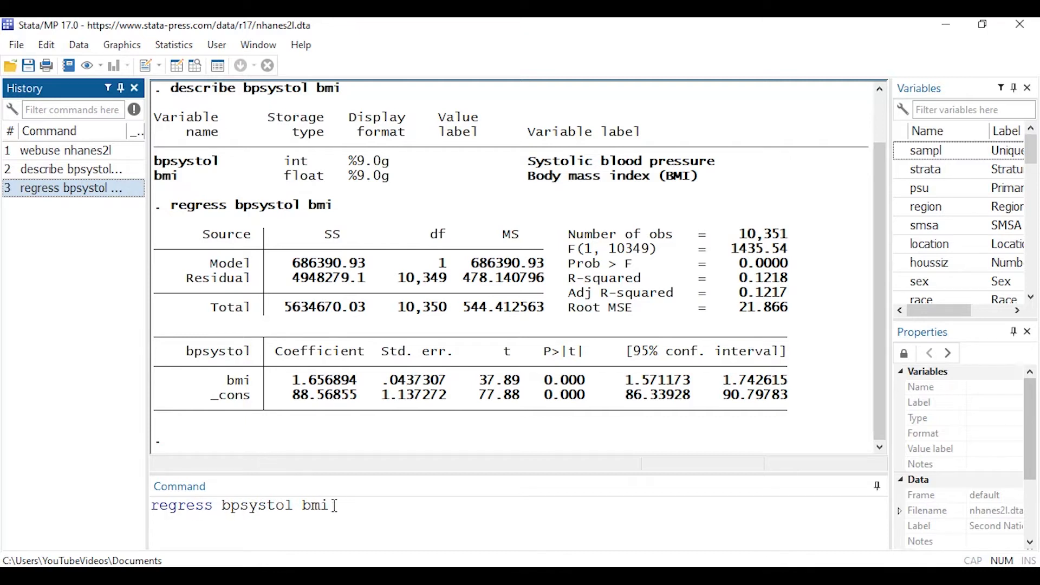
left_click(521, 488)
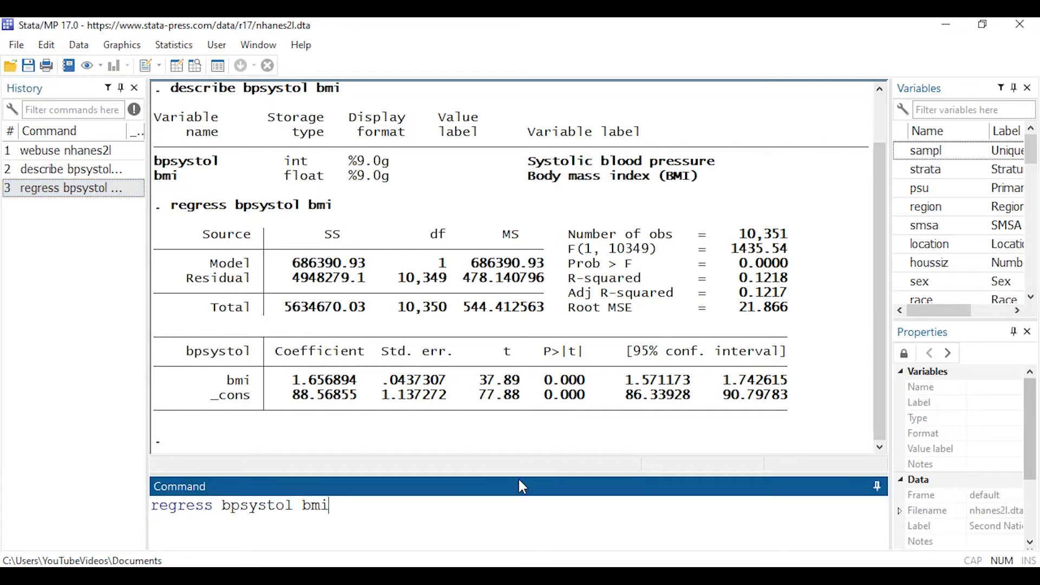
type("c.")
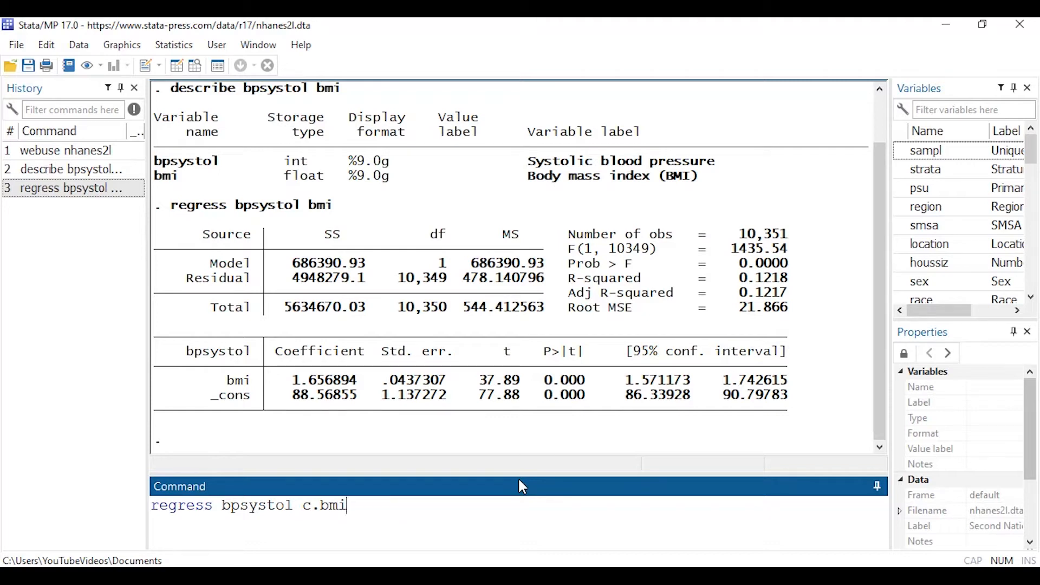
type("##")
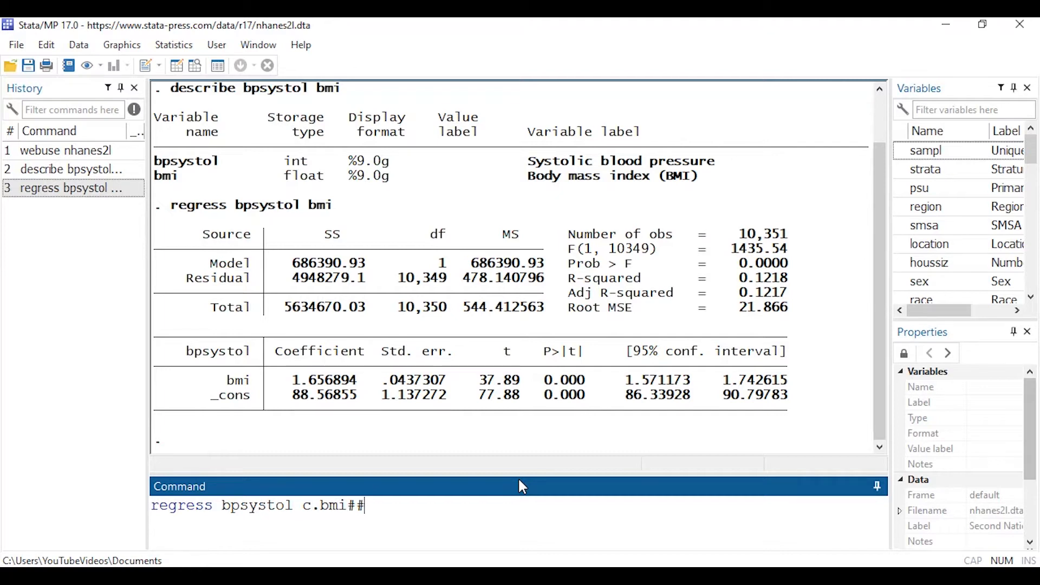
type("c.bmi")
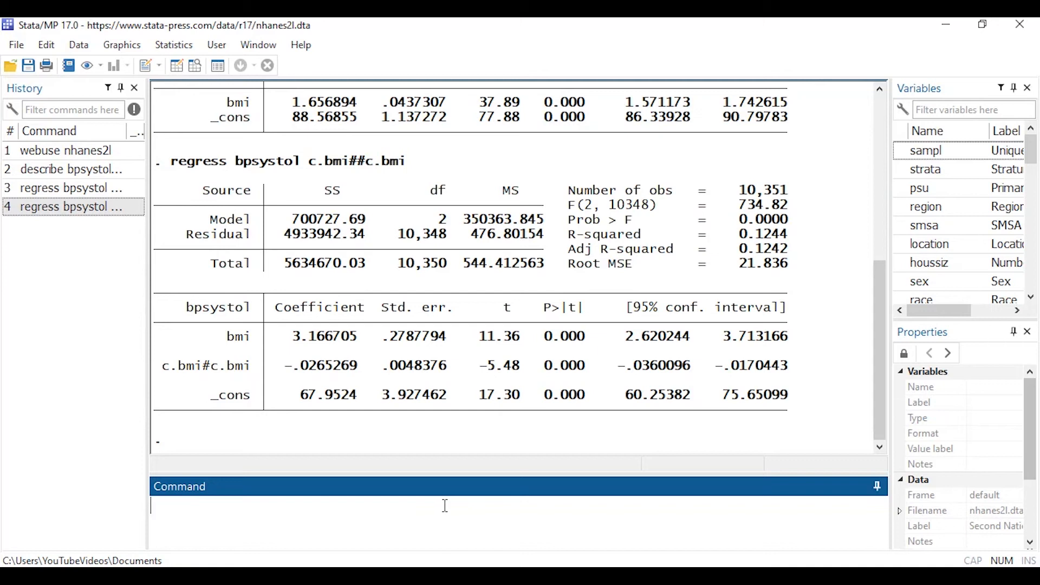
mouse_move(229, 475)
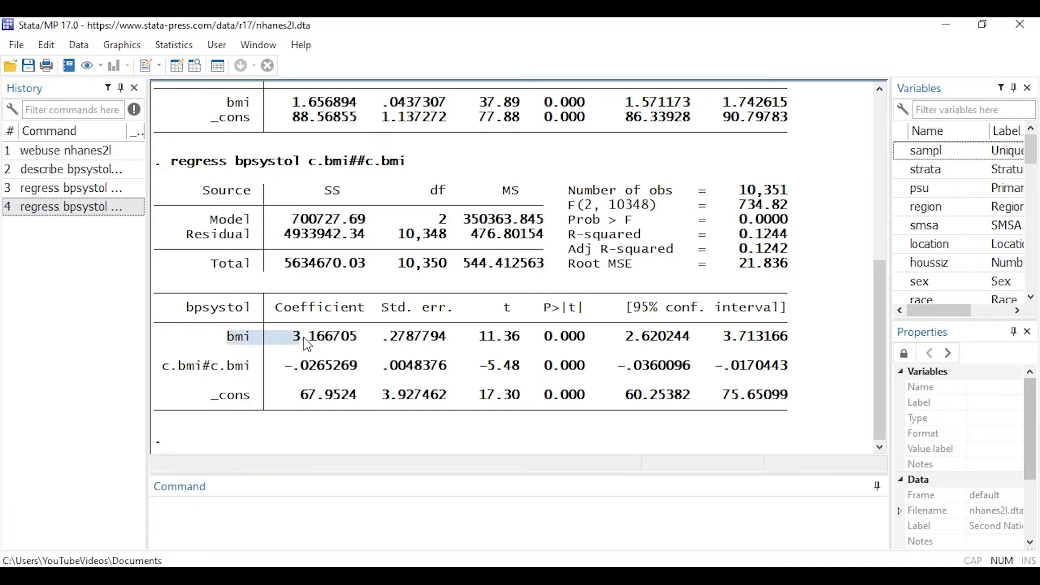
mouse_move(273, 376)
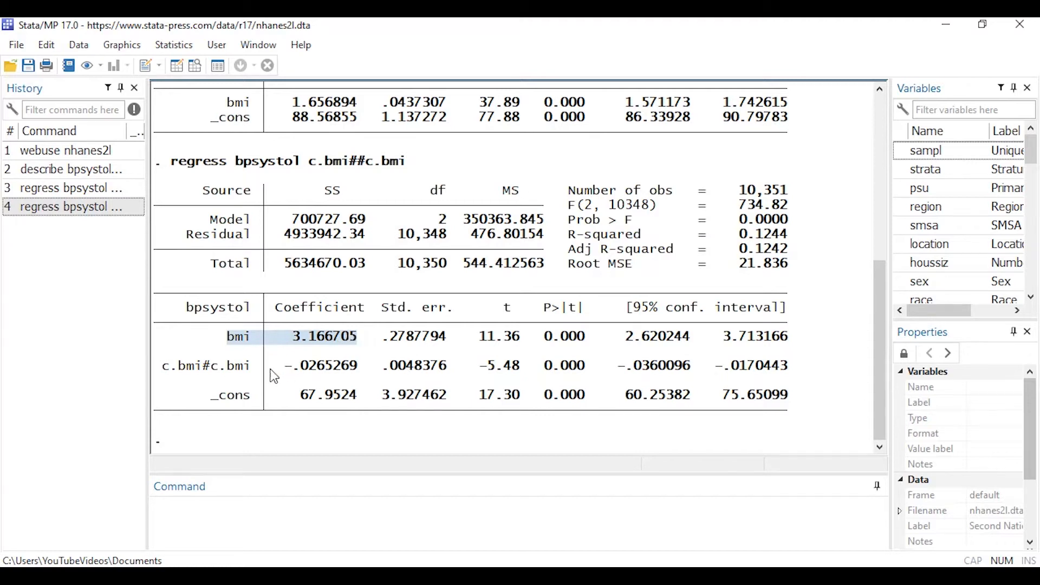
left_click(351, 367)
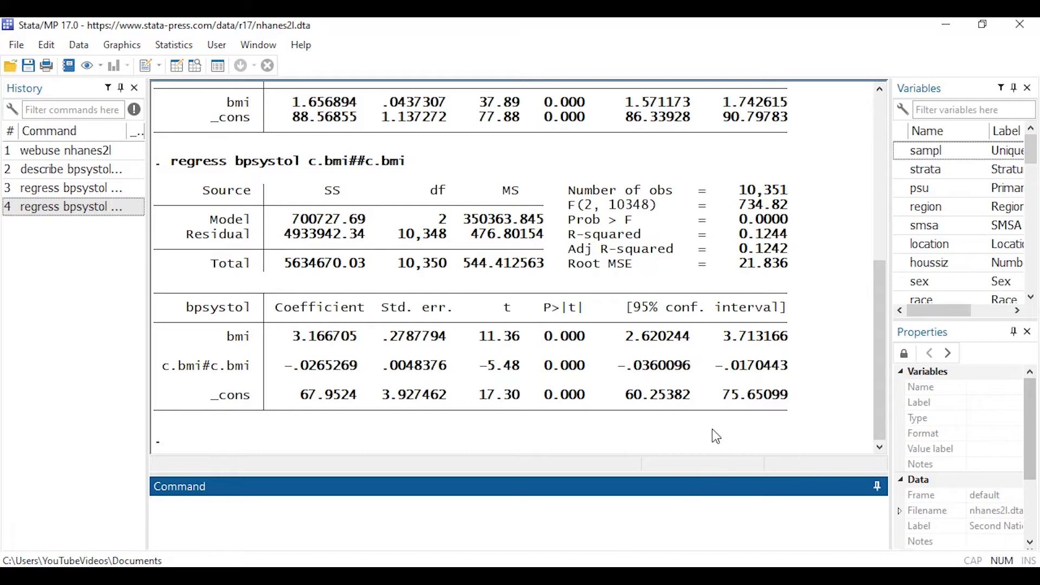
type("test")
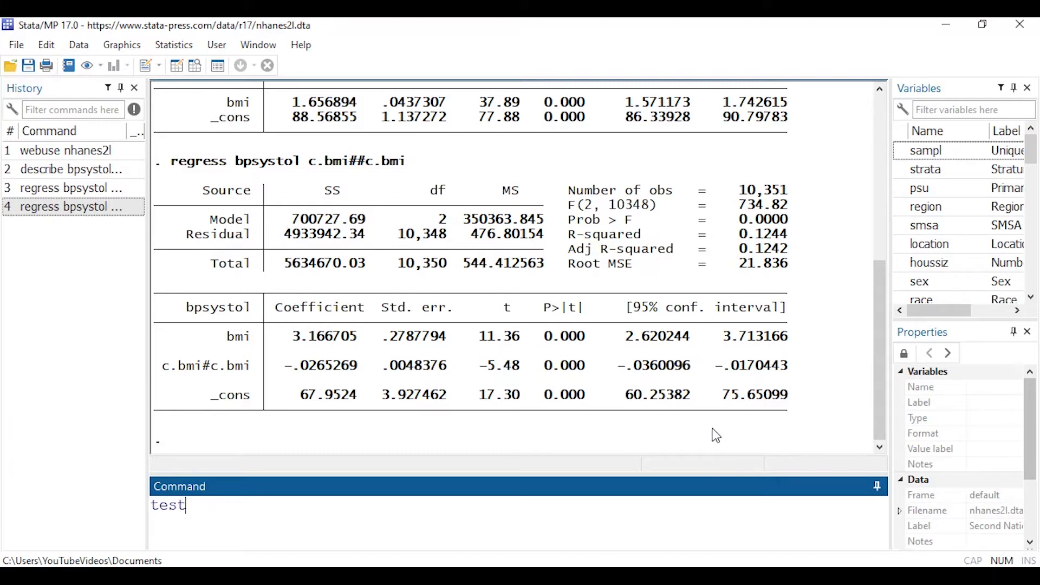
Run 'test bmi bmi#bmi' to jointly test the BMI and BMI-squared coefficients
type("bmi")
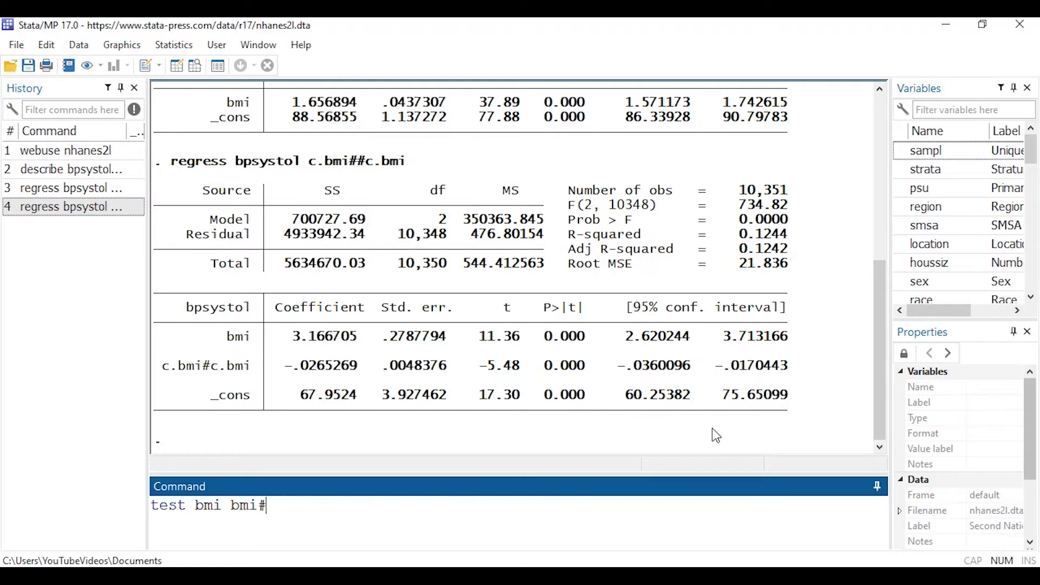
type("bmi")
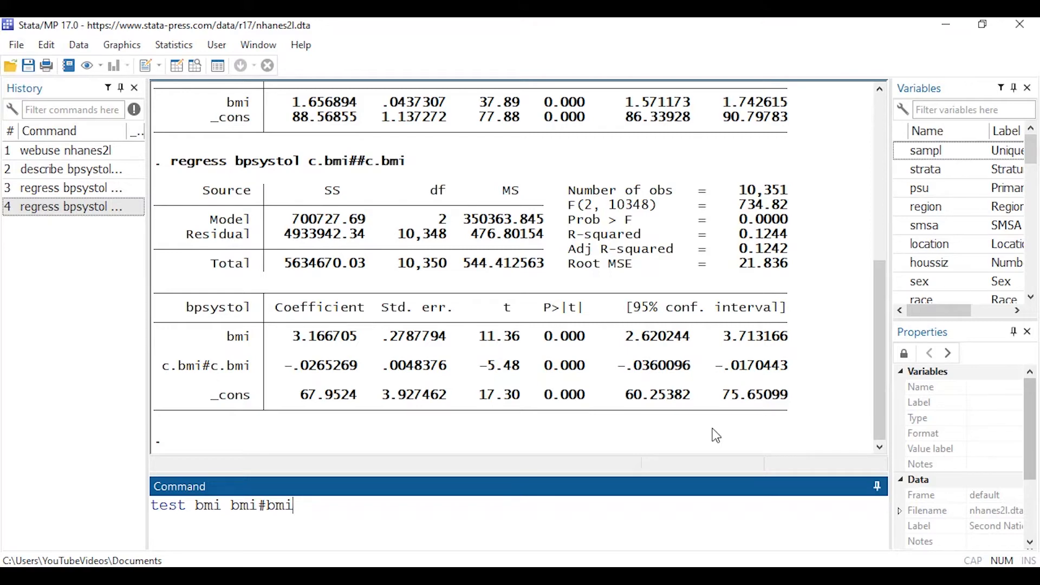
key("Return")
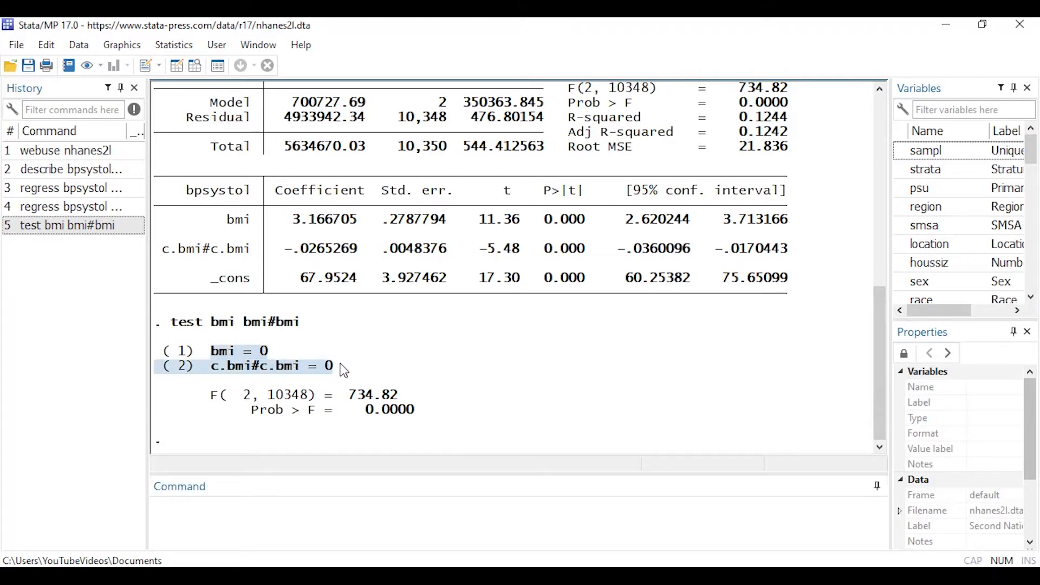
mouse_move(267, 385)
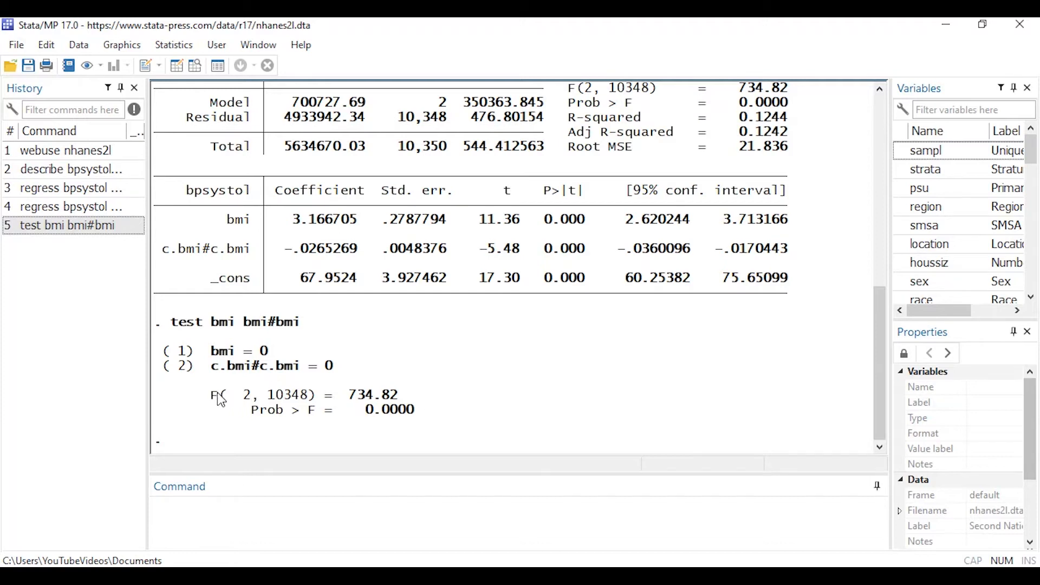
mouse_move(272, 417)
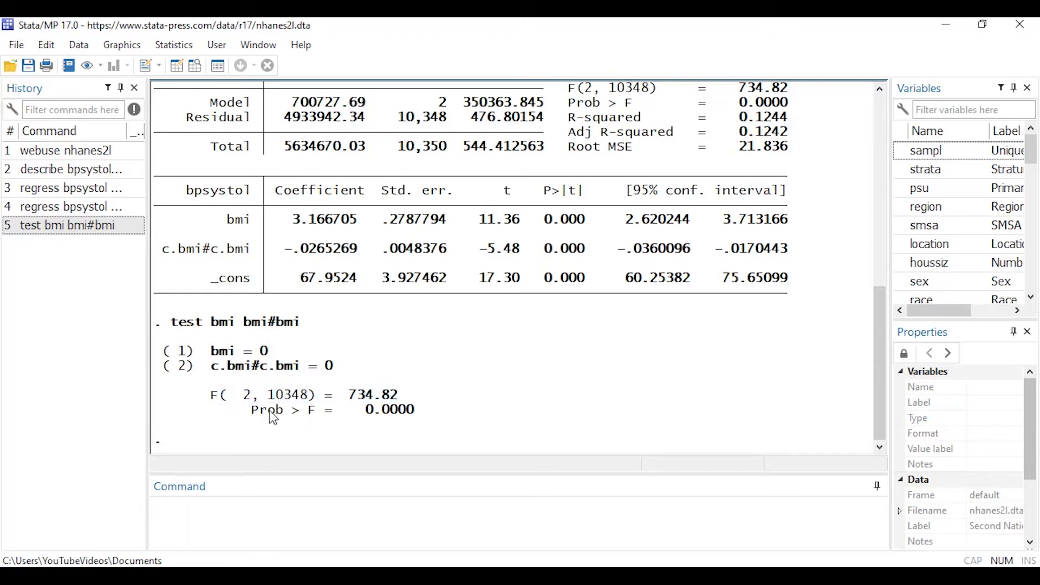
mouse_move(451, 412)
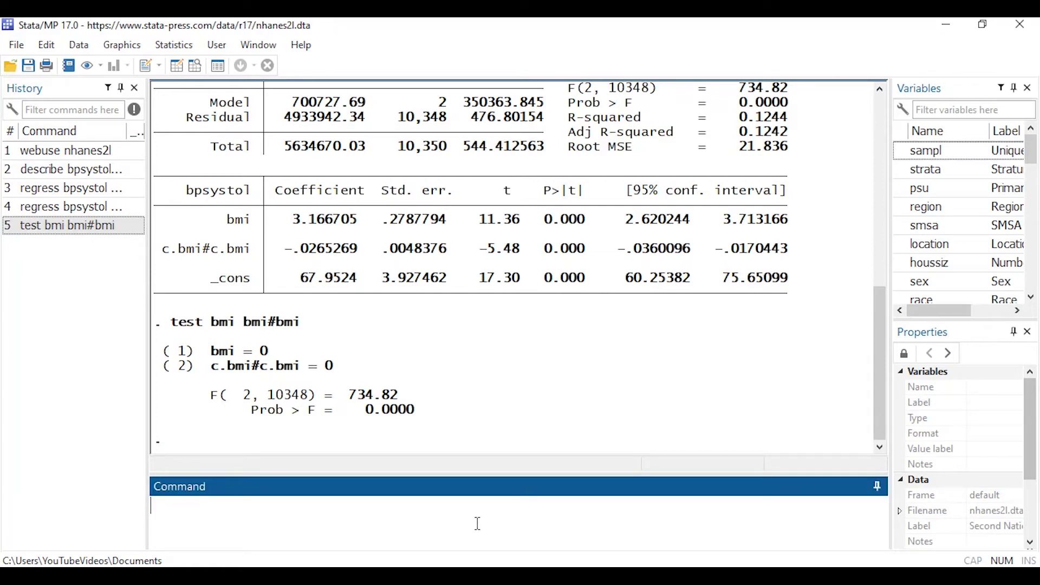
mouse_move(166, 54)
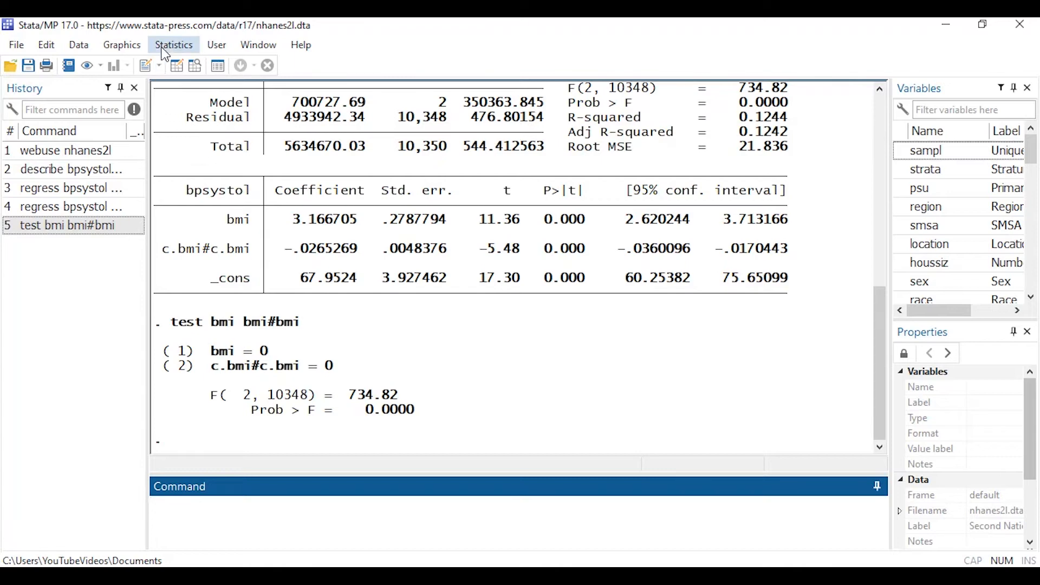
left_click(174, 45)
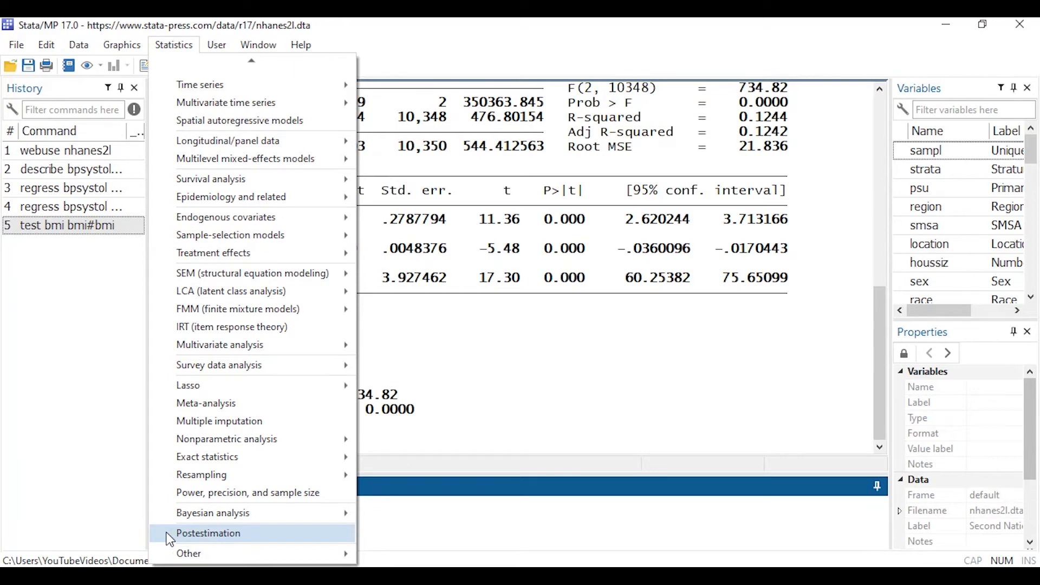
In the Postestimation Selector, choose Basic and low-dimensional analysis under marginal effects and estimated means
left_click(208, 533)
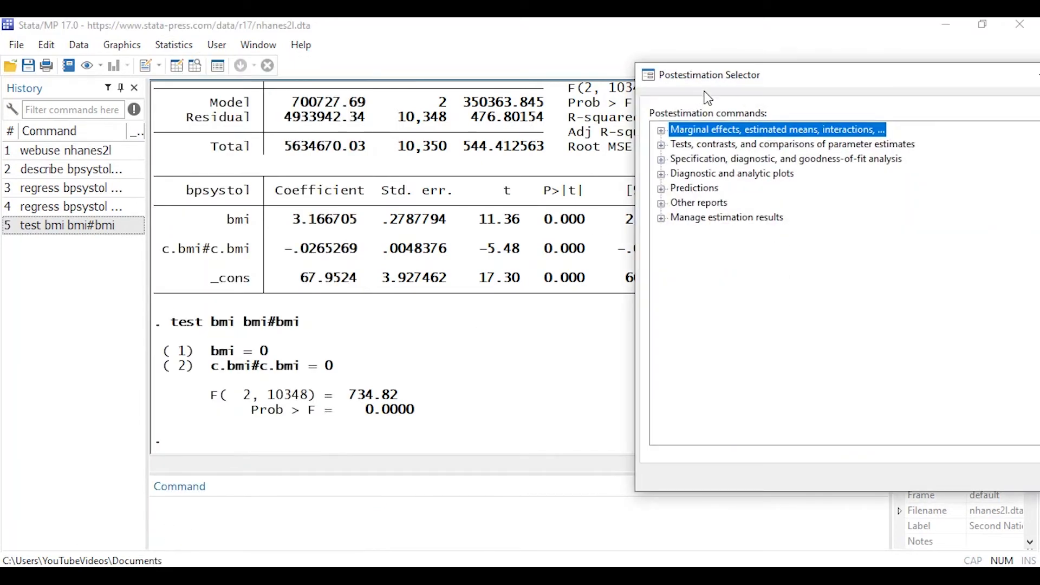
left_click_drag(706, 75, 620, 47)
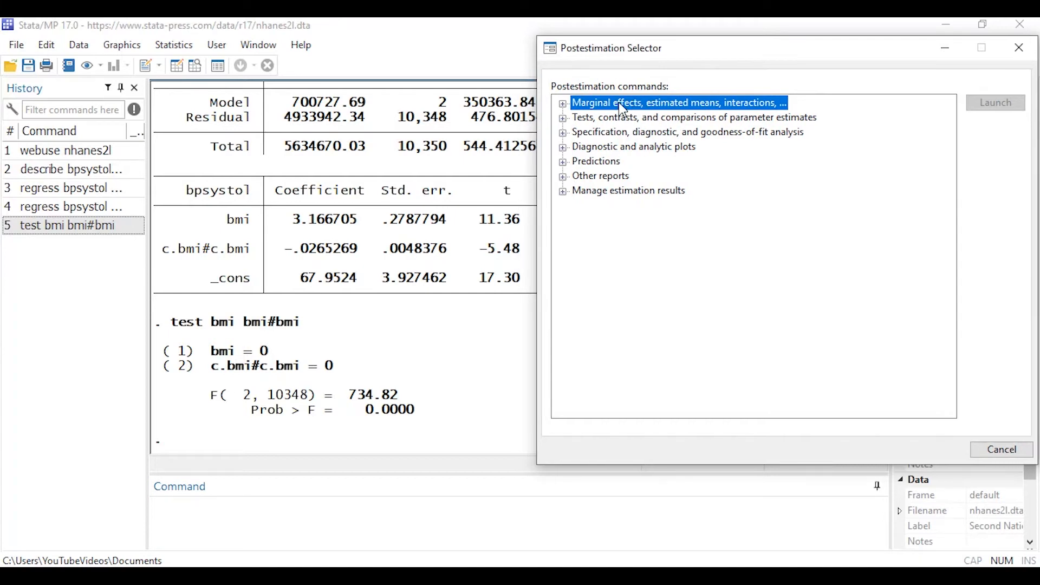
mouse_move(589, 147)
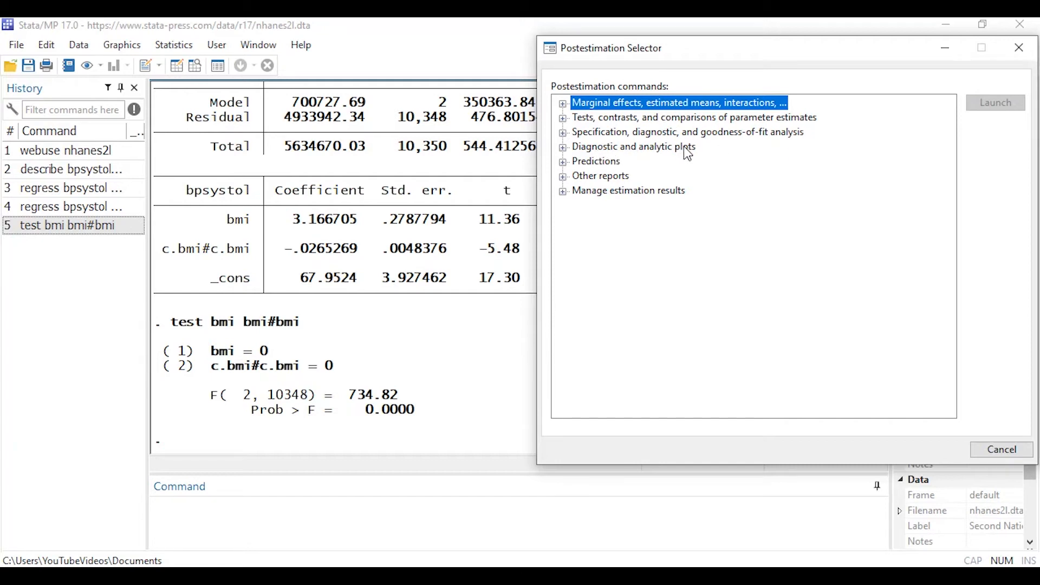
mouse_move(574, 137)
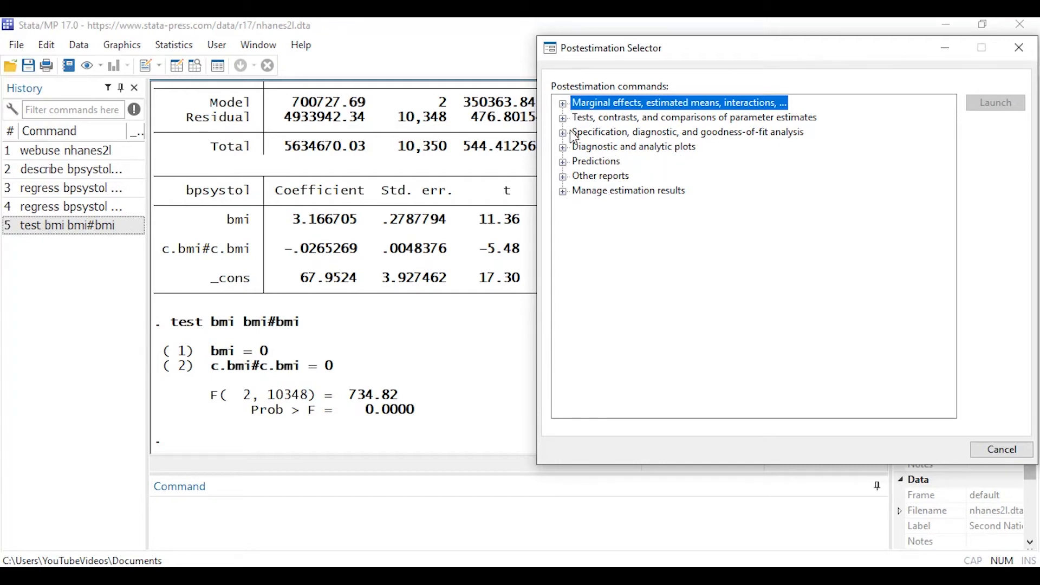
mouse_move(680, 106)
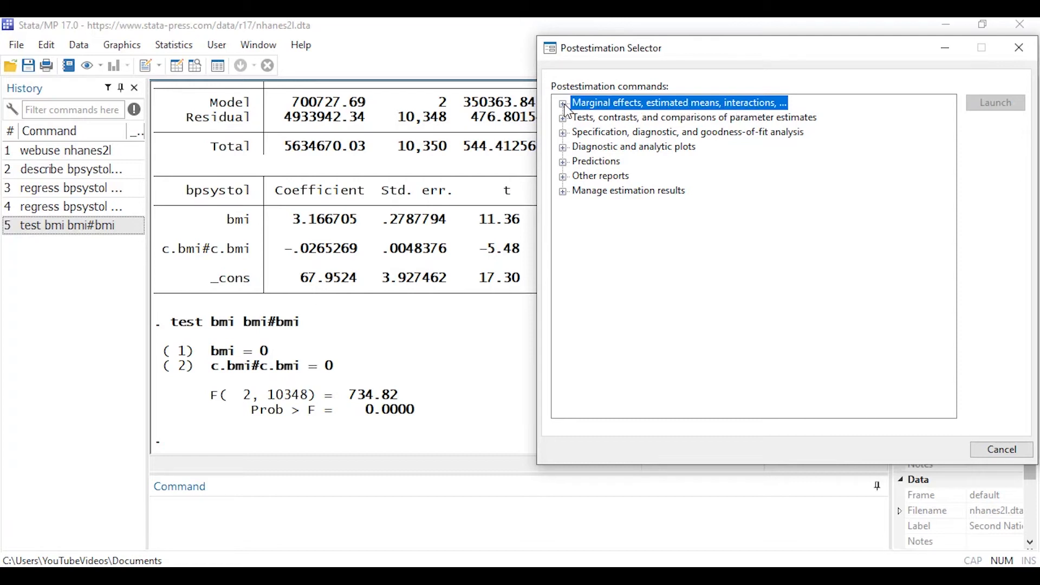
left_click(562, 102)
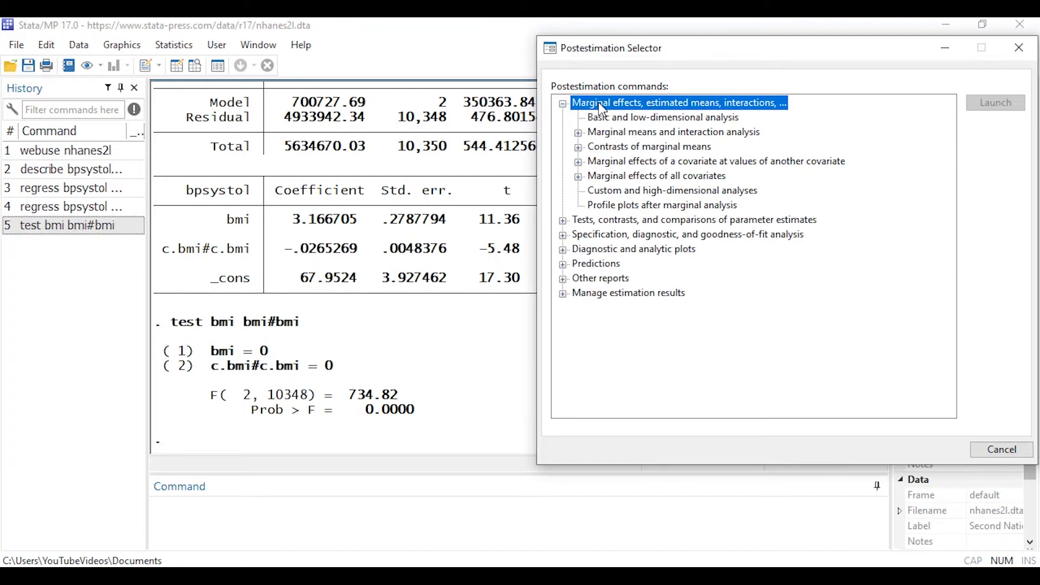
mouse_move(630, 123)
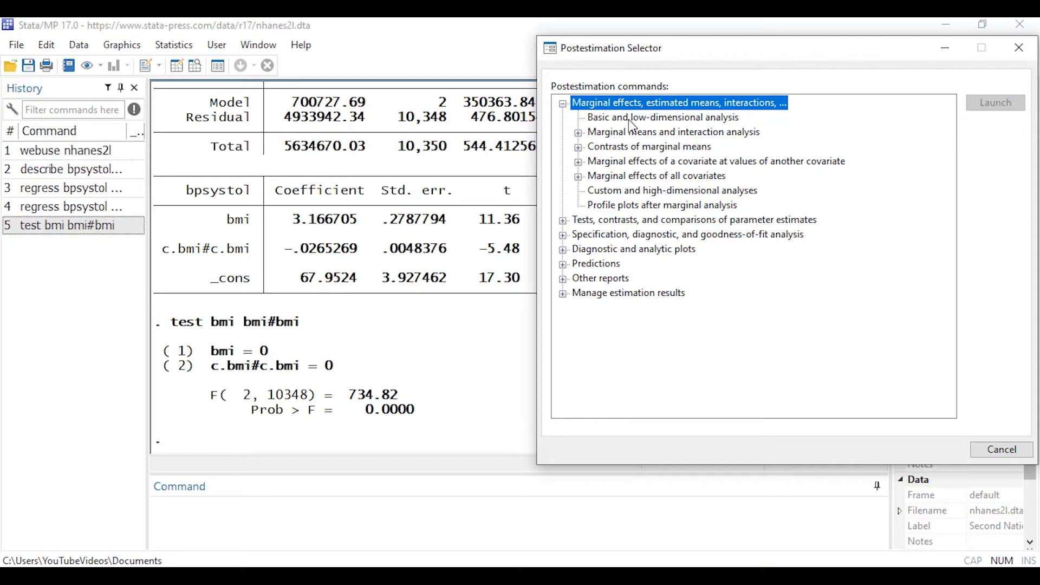
left_click(663, 117)
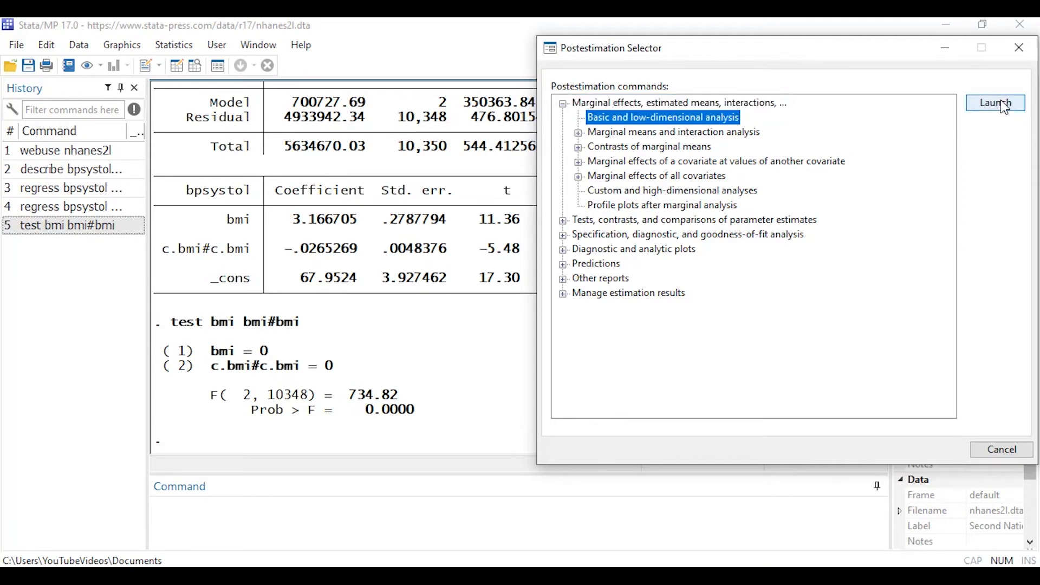
Launch margins with continuous covariate bmi, marginal means of the outcome, at values 20(10)60
left_click(994, 101)
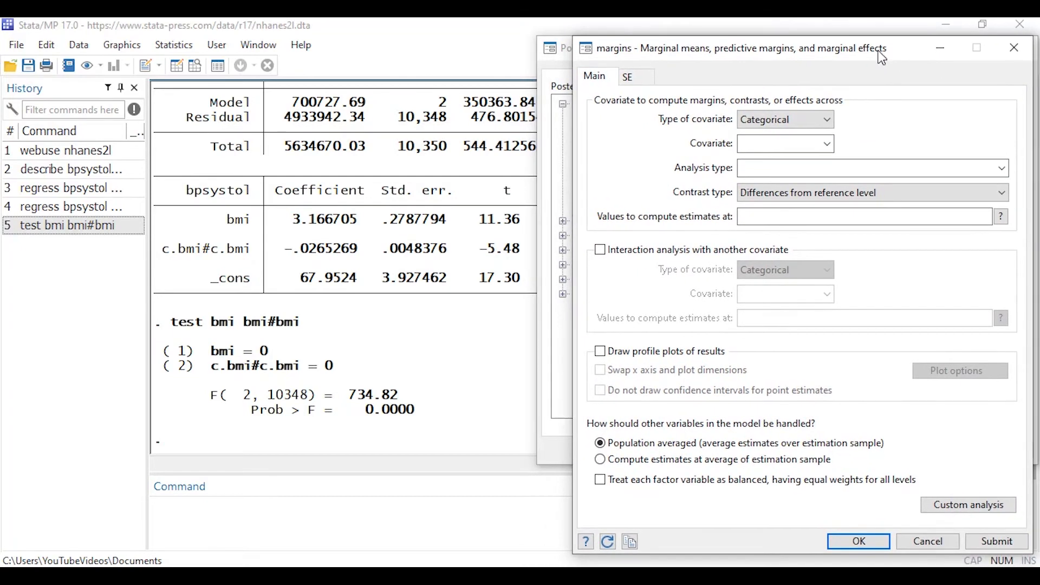
mouse_move(722, 131)
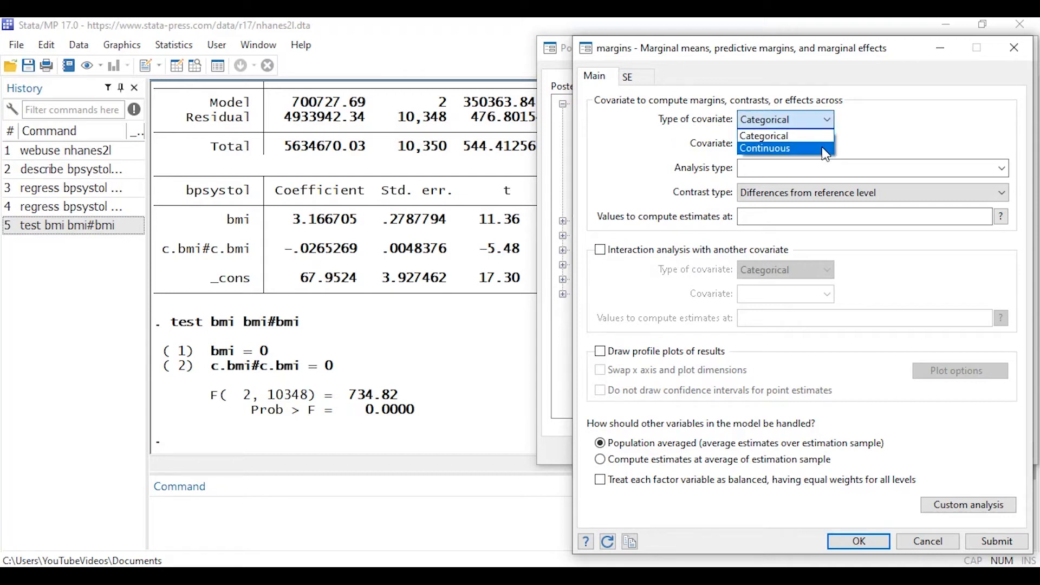
left_click(765, 148)
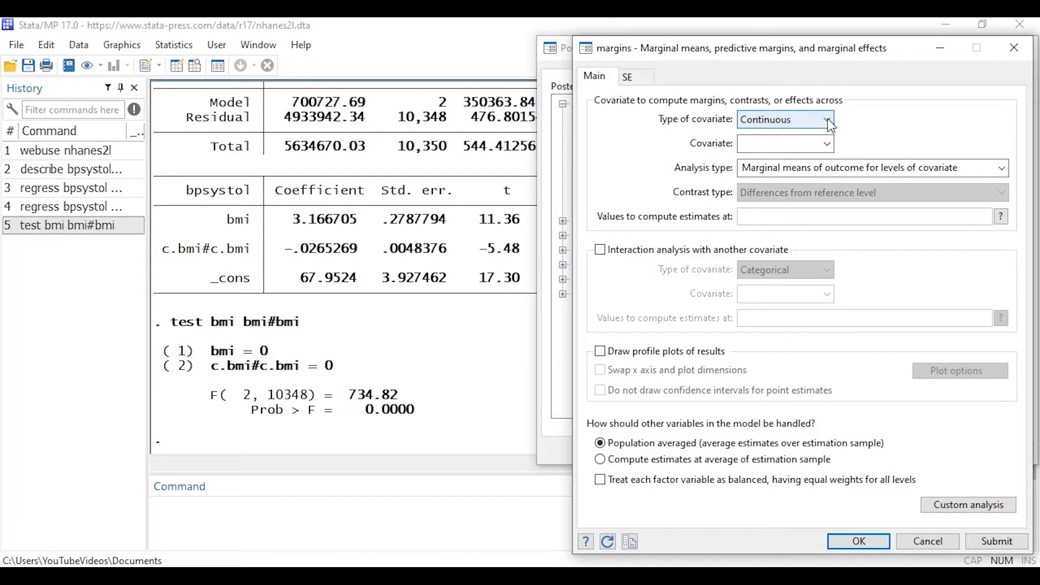
left_click(827, 143)
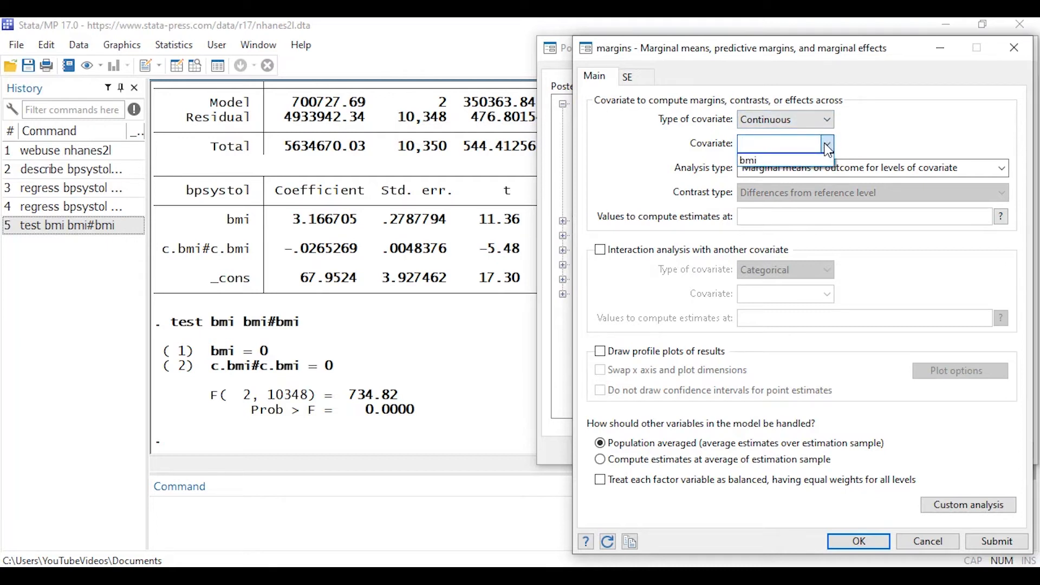
left_click(750, 159)
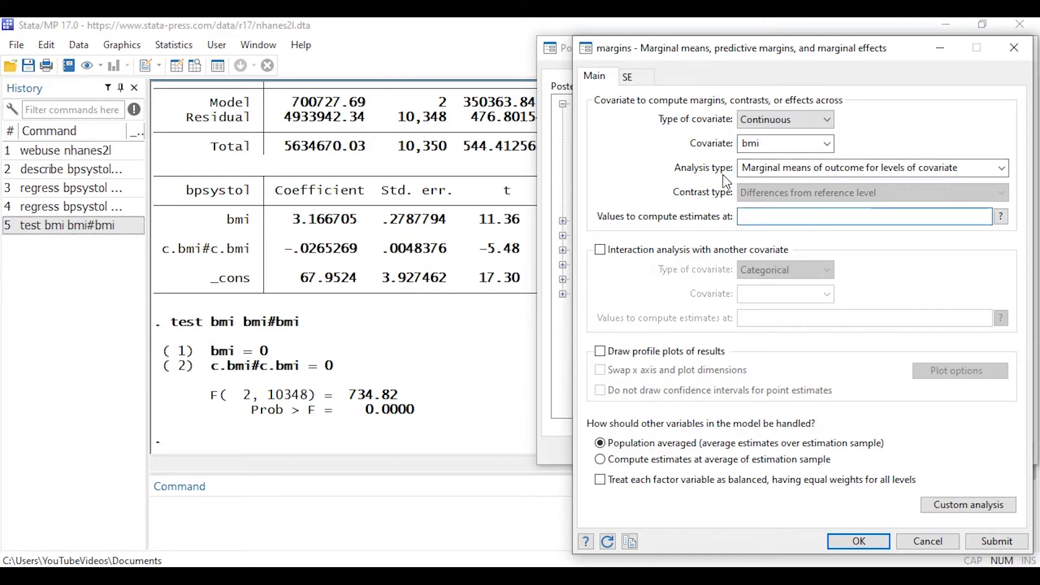
left_click(1001, 167)
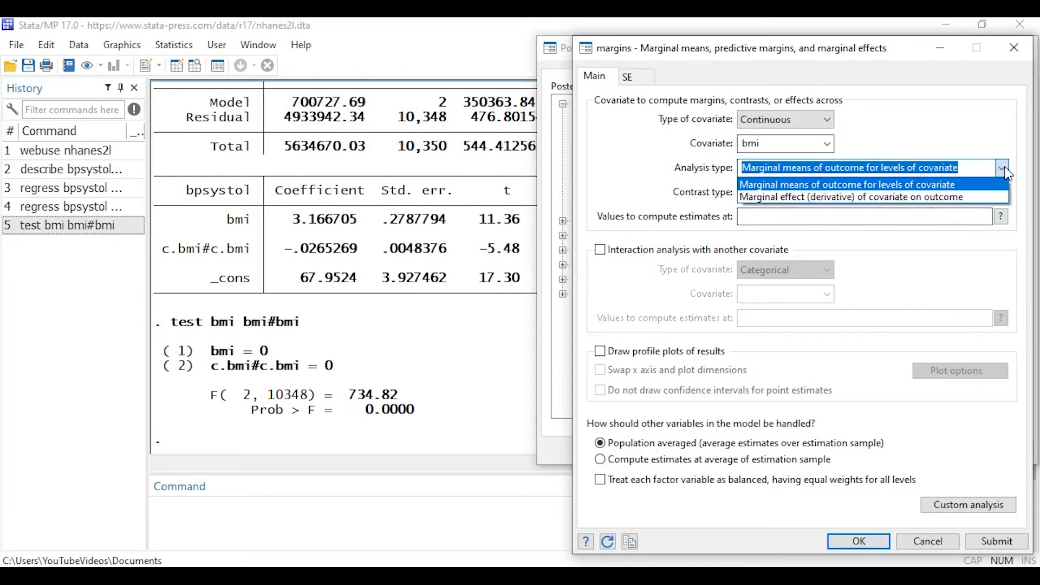
left_click(848, 184)
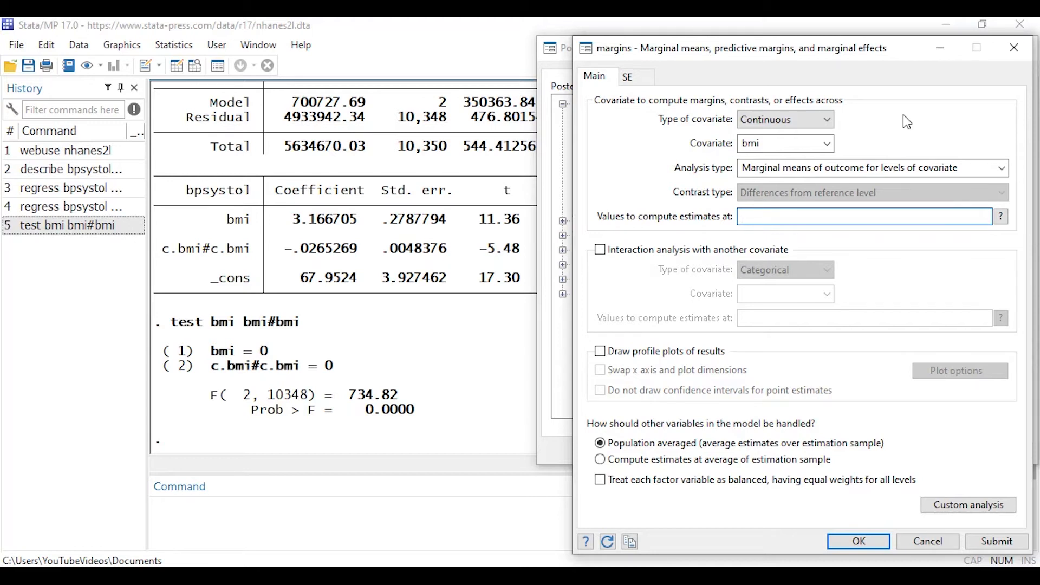
type("20")
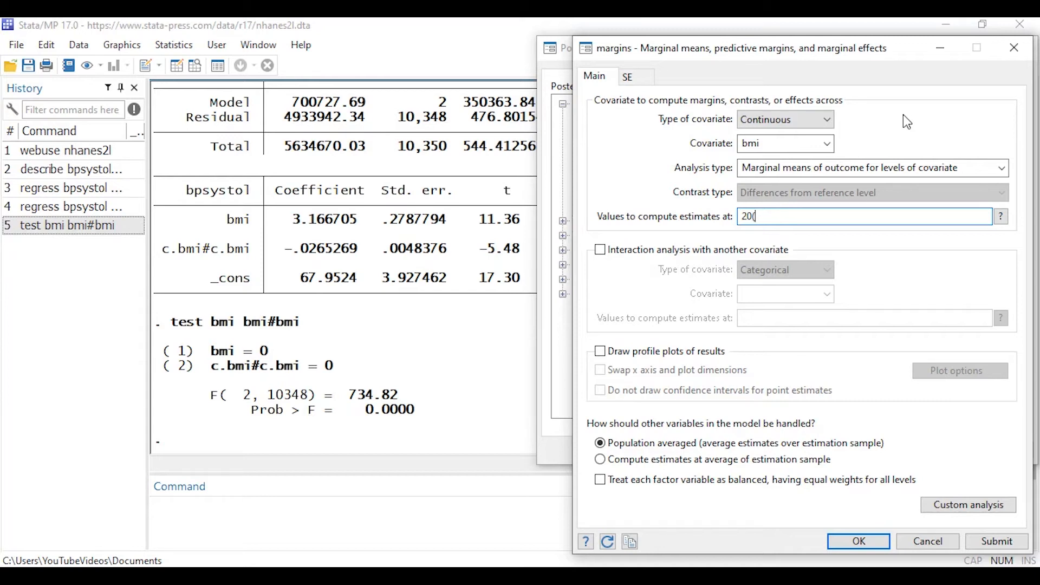
type("(10)")
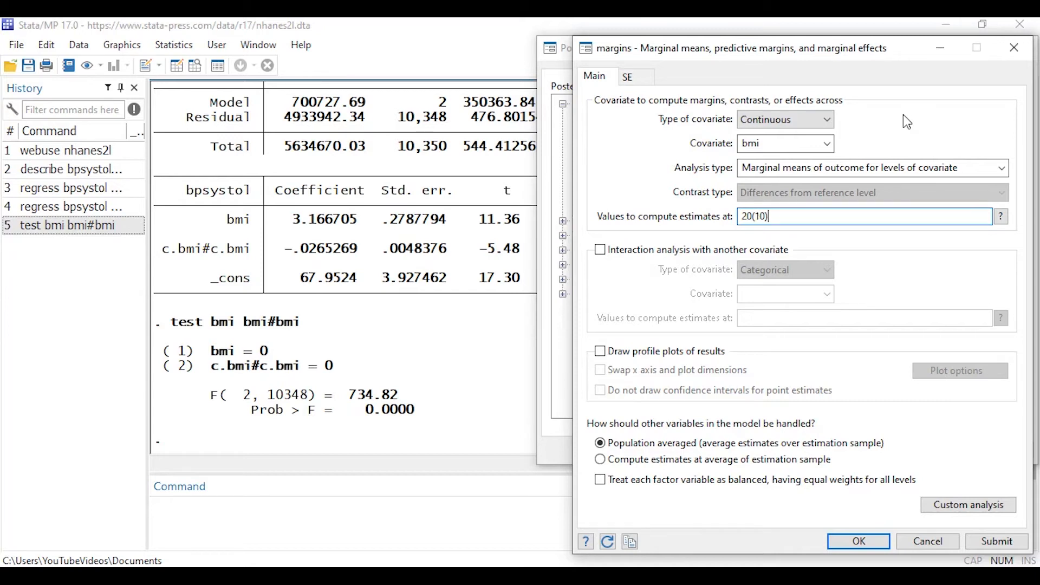
type("60")
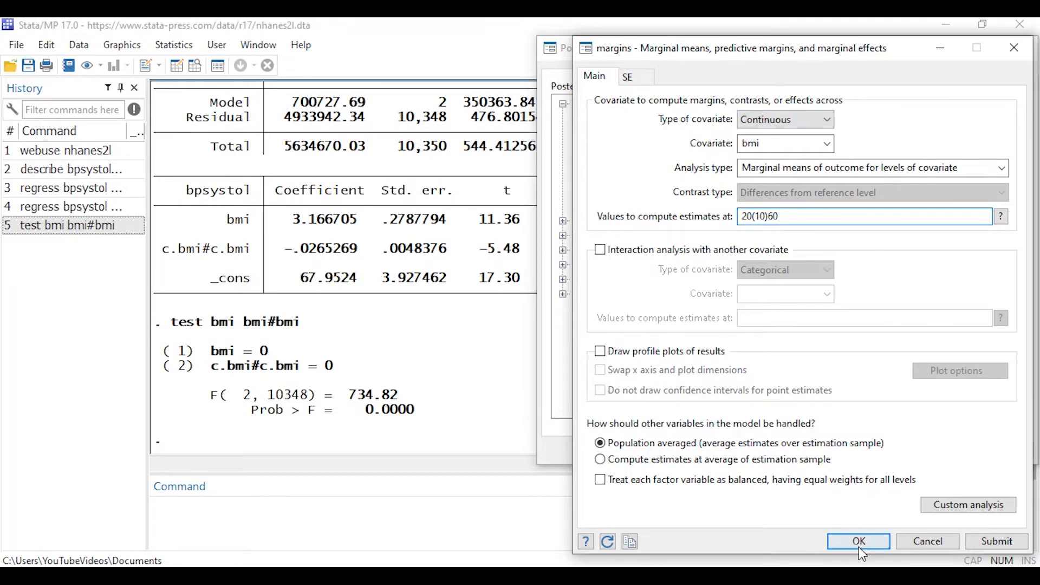
Run the margins predictions for bmi and move the selector aside to reveal the results
left_click(858, 540)
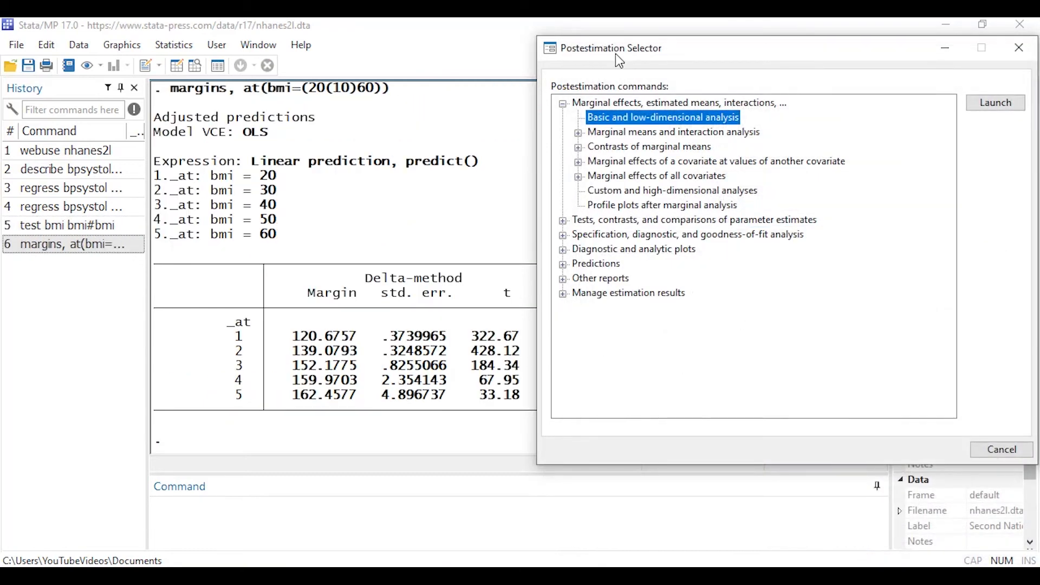
left_click_drag(617, 48, 889, 61)
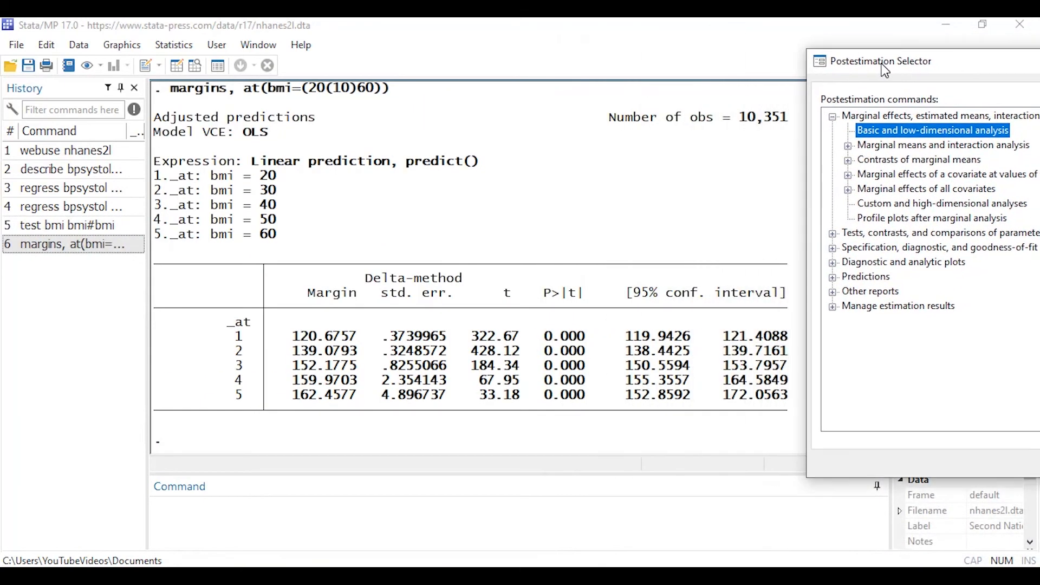
mouse_move(228, 137)
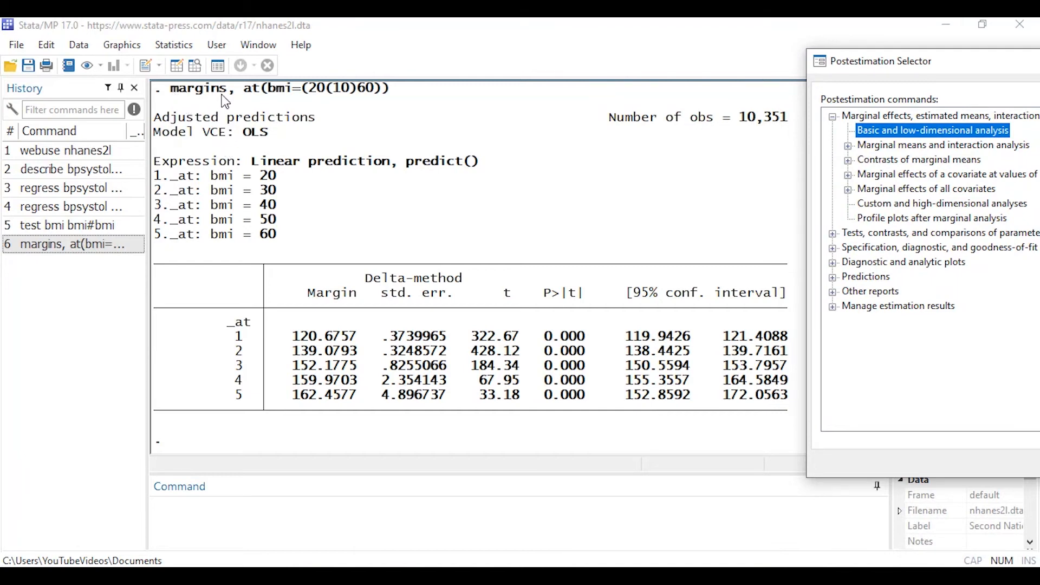
mouse_move(262, 104)
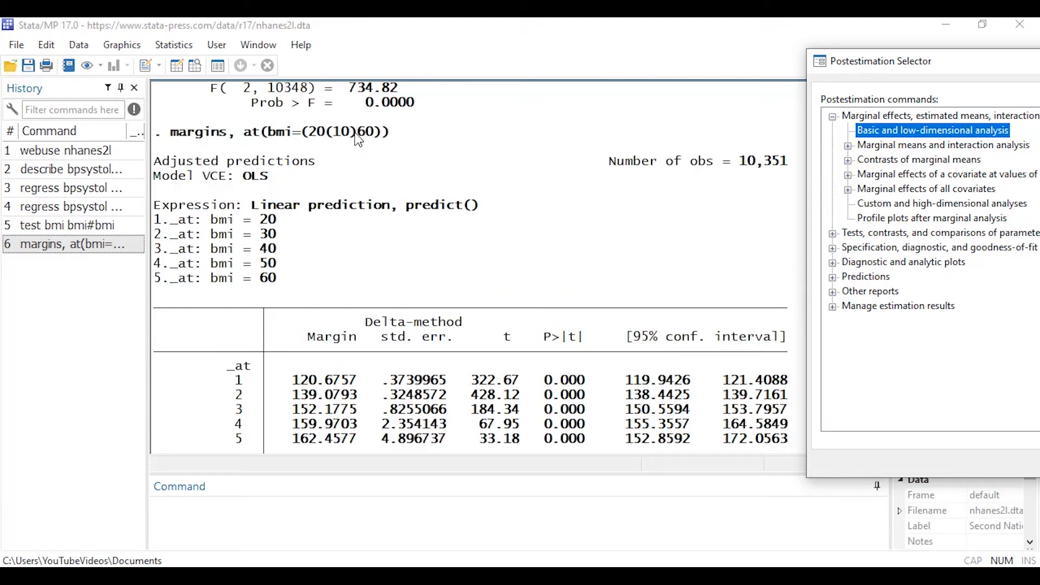
mouse_move(365, 152)
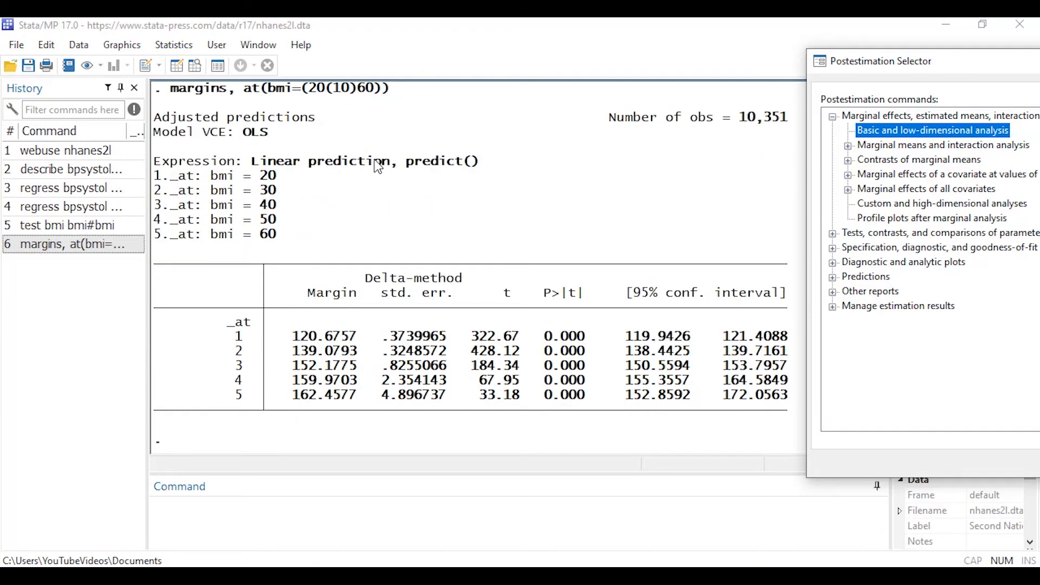
mouse_move(267, 193)
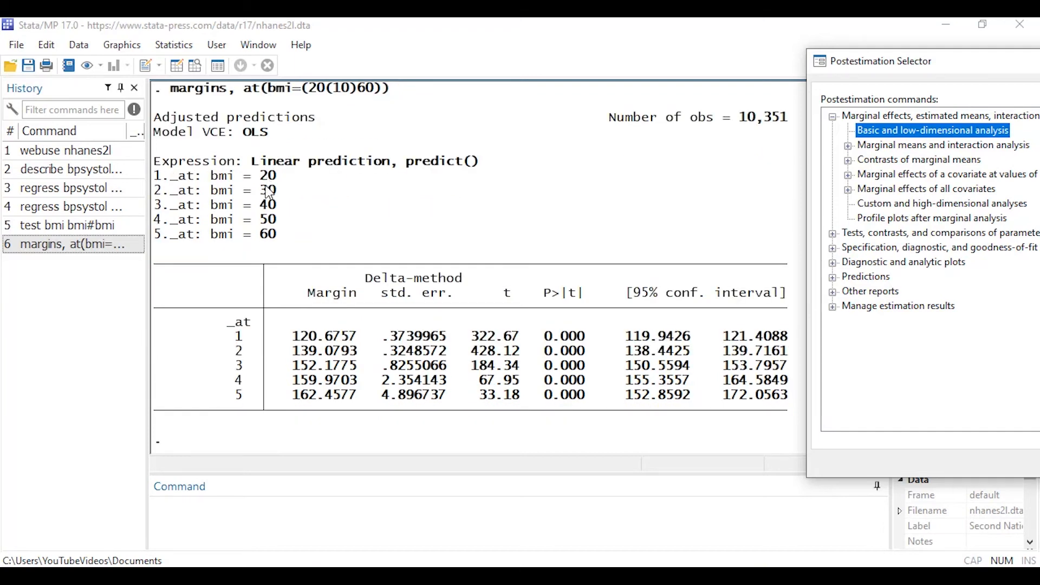
mouse_move(293, 188)
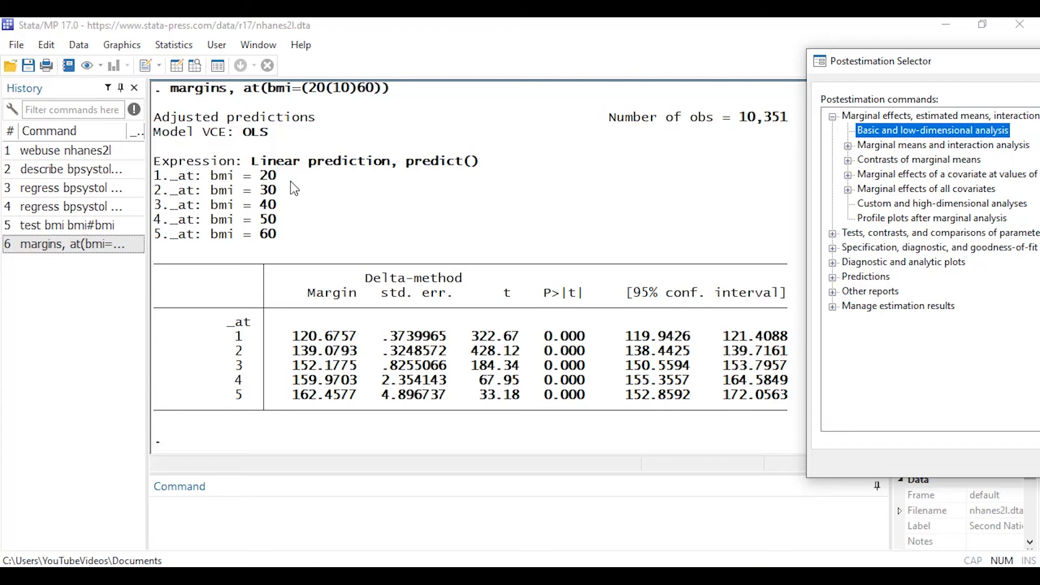
mouse_move(257, 181)
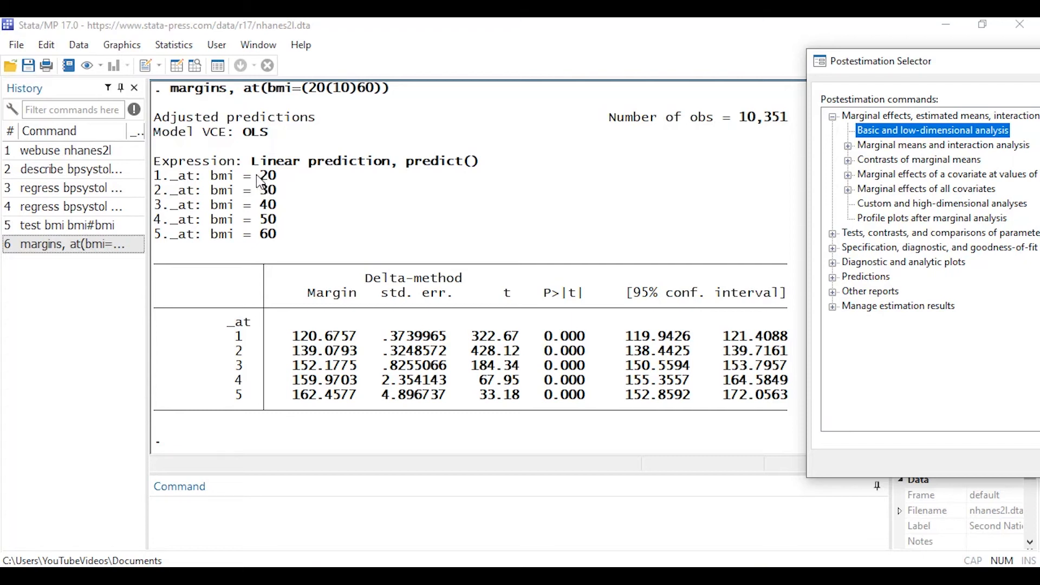
mouse_move(257, 210)
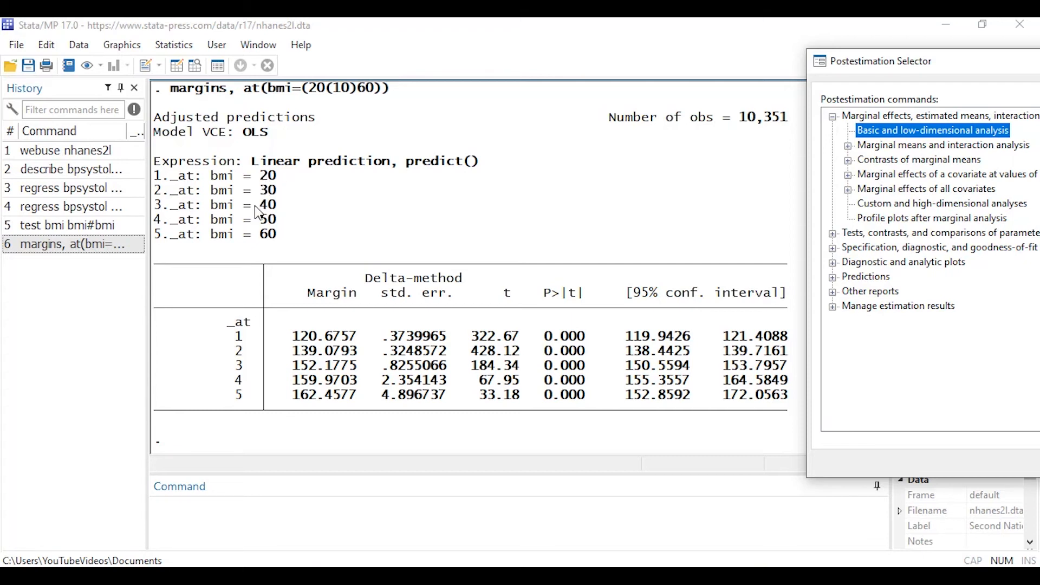
mouse_move(216, 266)
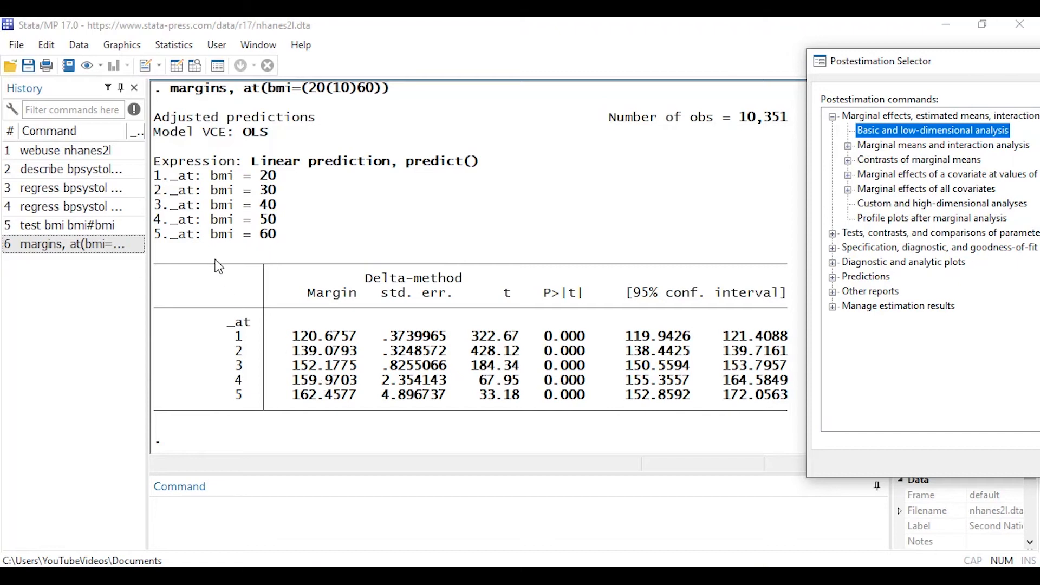
mouse_move(248, 182)
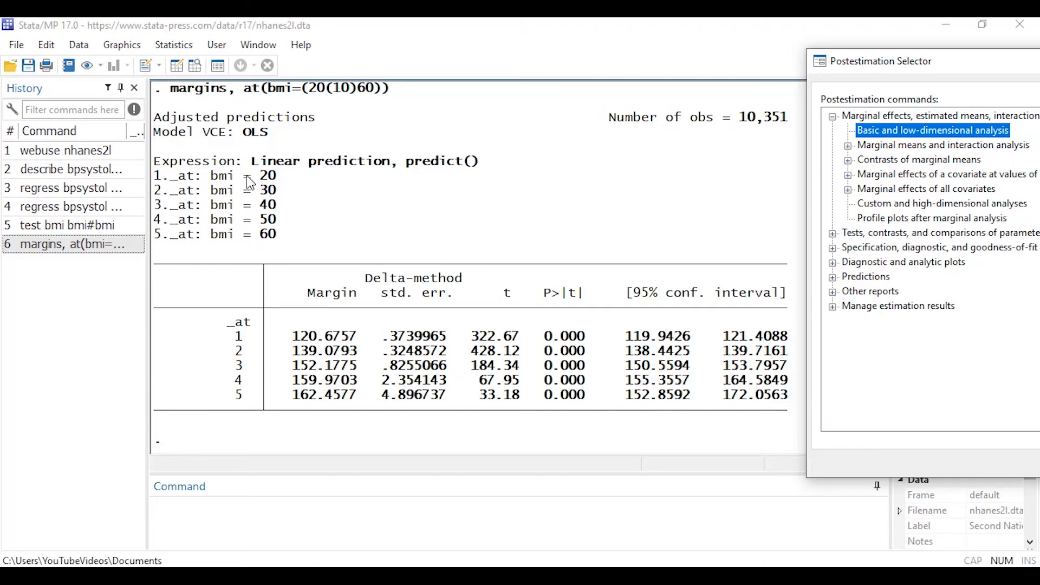
mouse_move(256, 345)
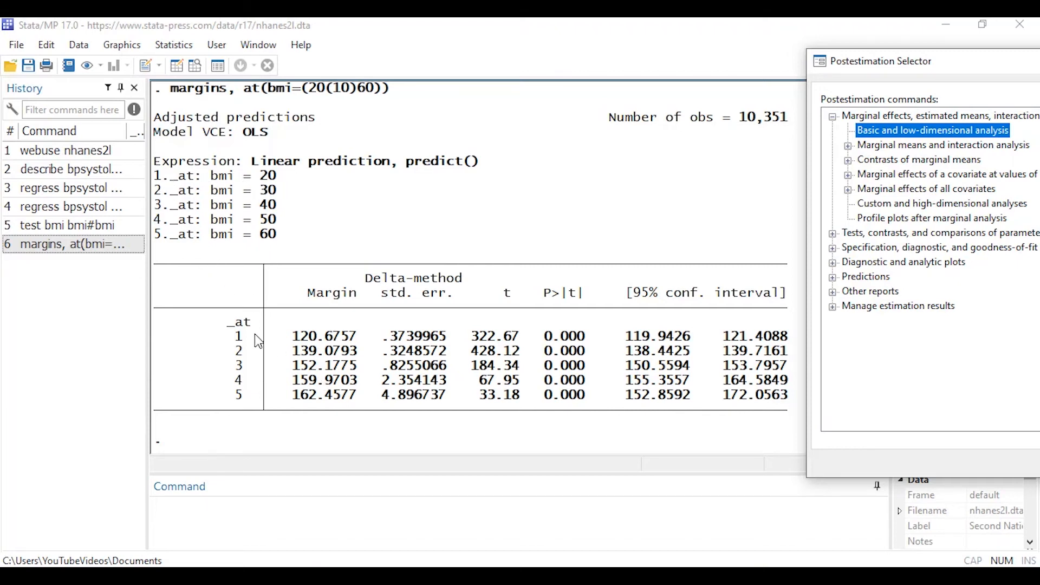
mouse_move(283, 187)
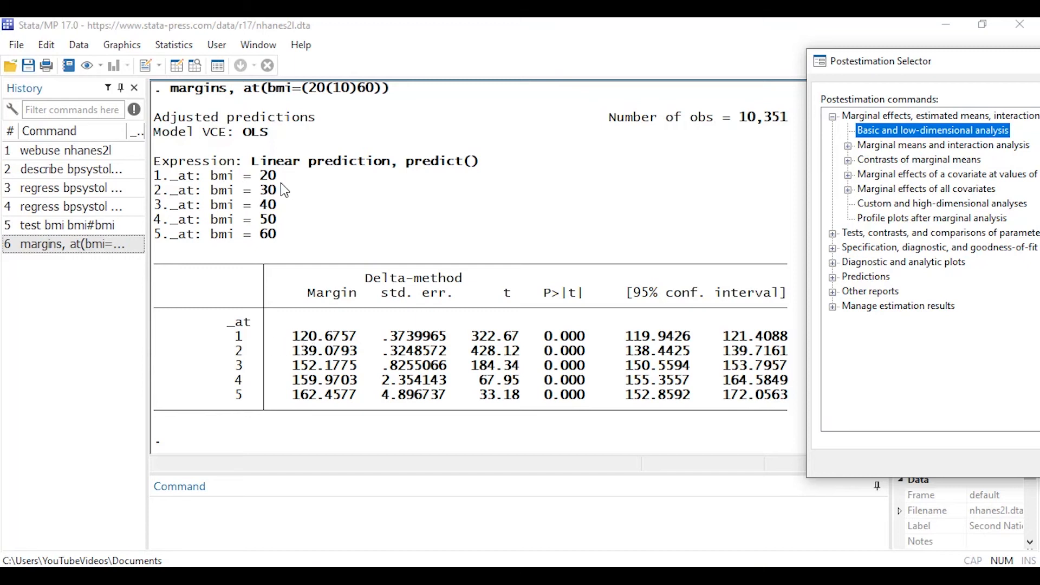
mouse_move(301, 347)
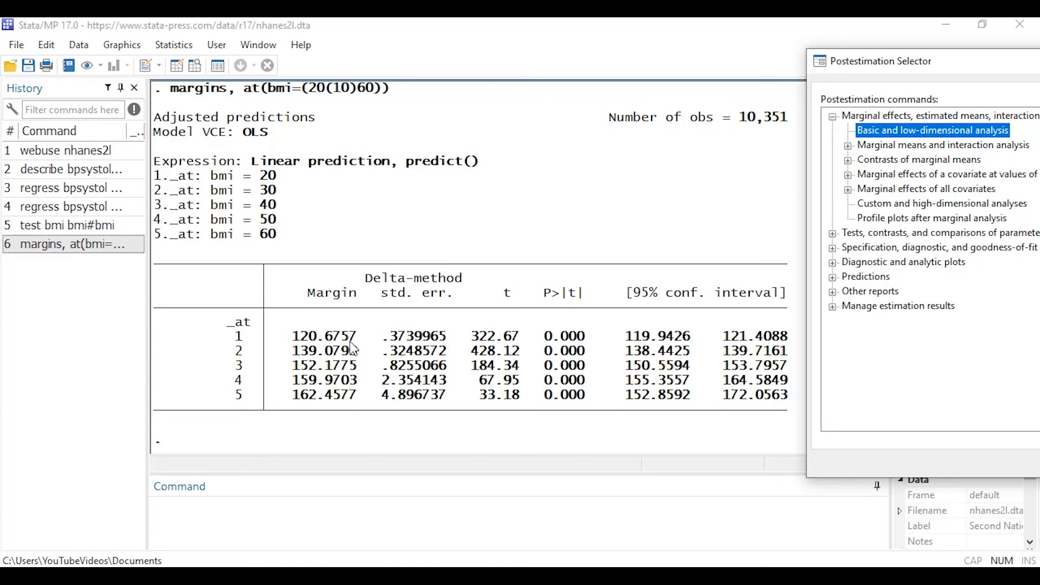
mouse_move(399, 352)
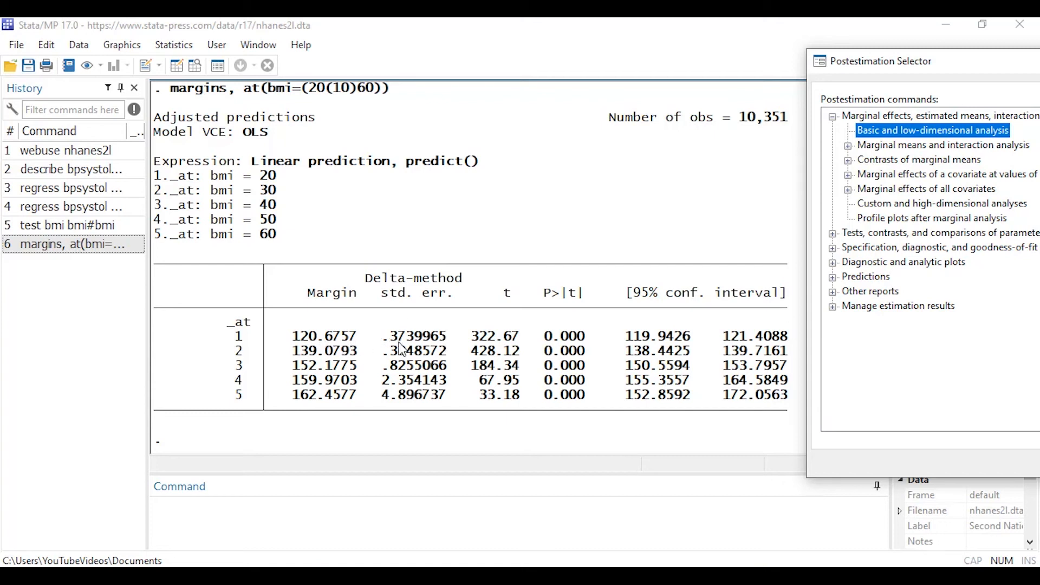
mouse_move(583, 337)
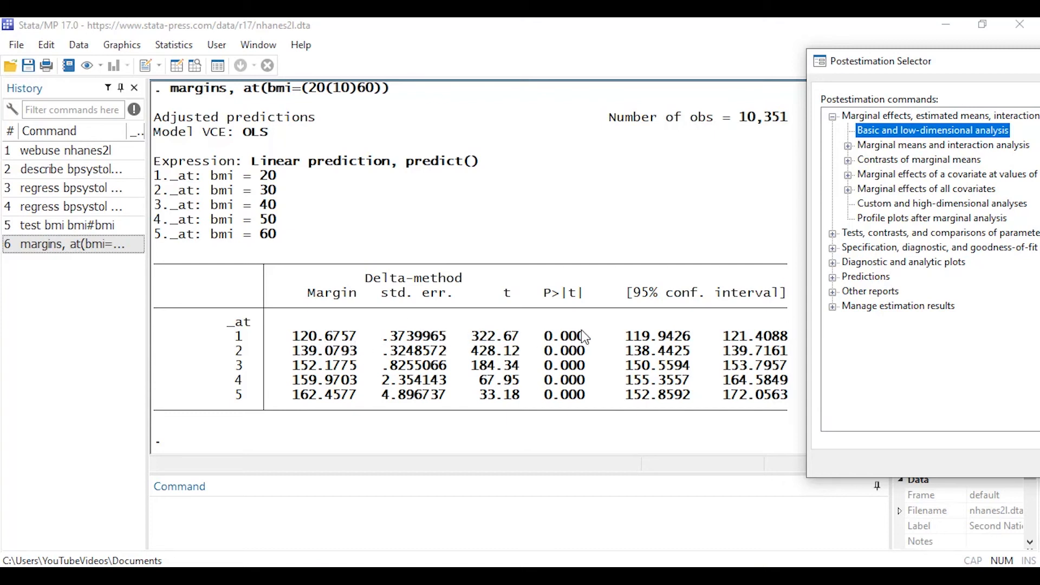
mouse_move(633, 347)
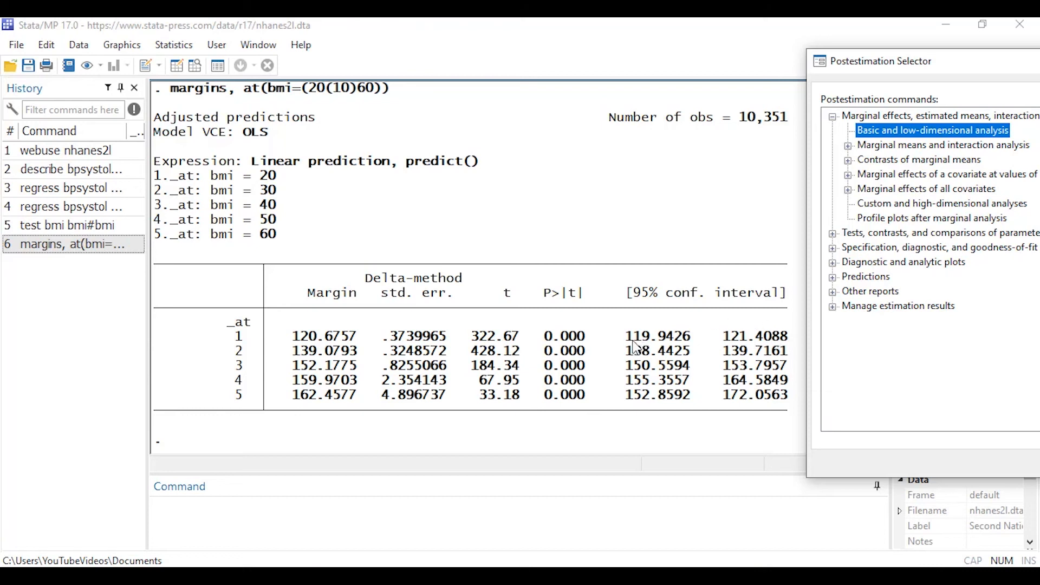
mouse_move(612, 349)
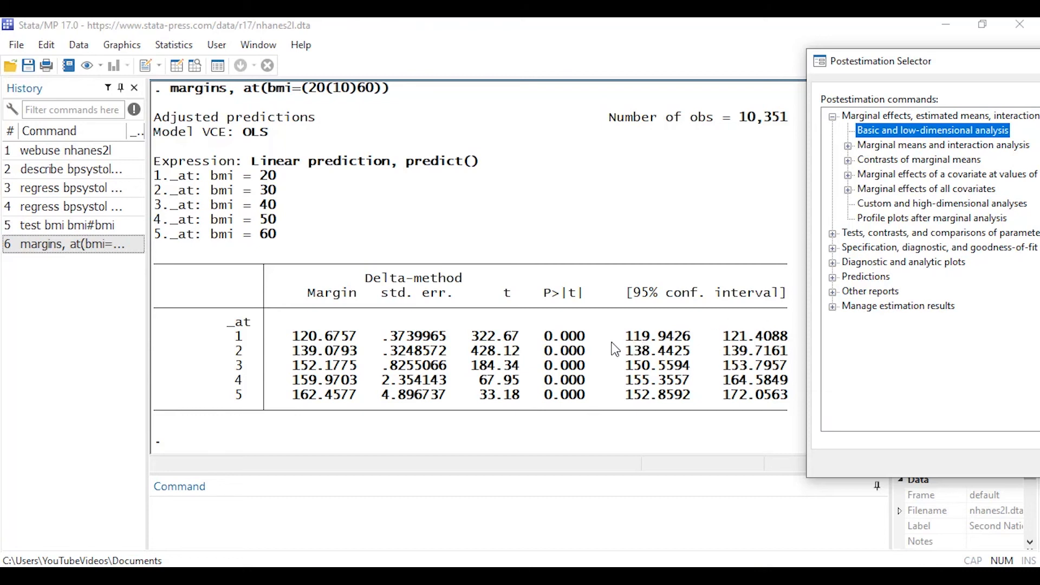
mouse_move(862, 70)
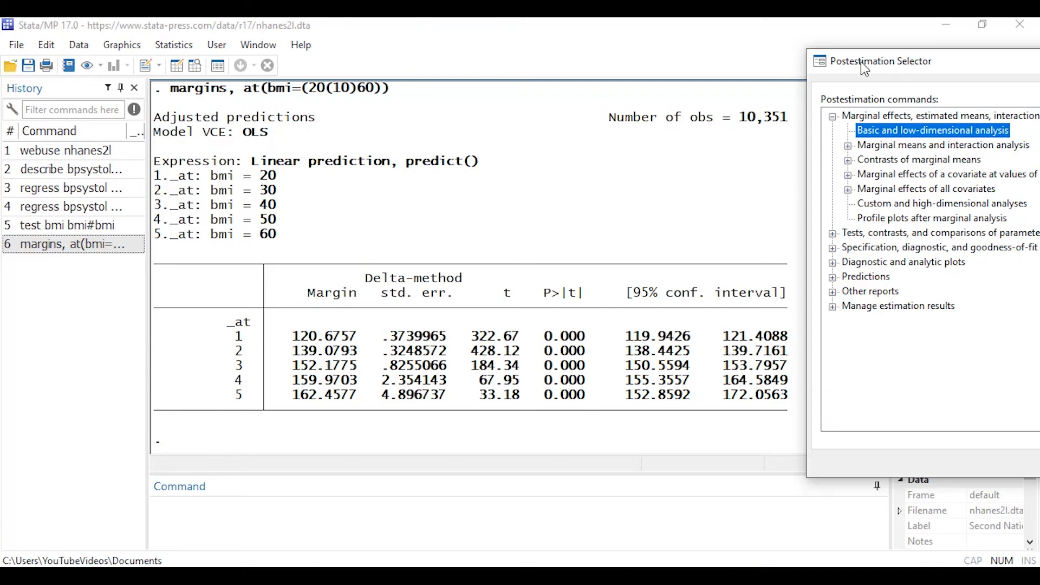
Select 'Profile plots after marginal analysis' and launch the marginsplot dialog
left_click_drag(879, 61, 638, 54)
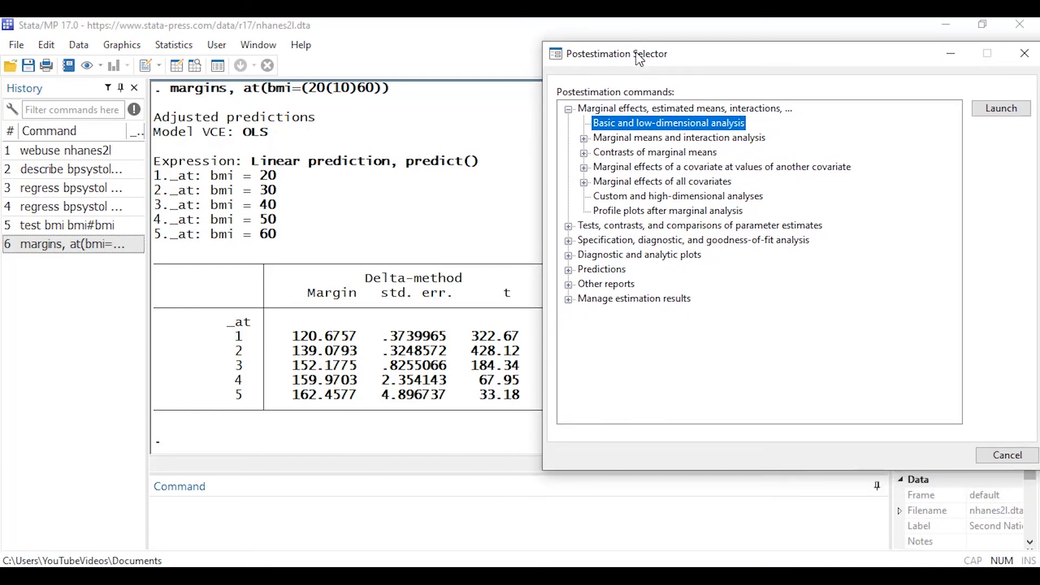
mouse_move(622, 222)
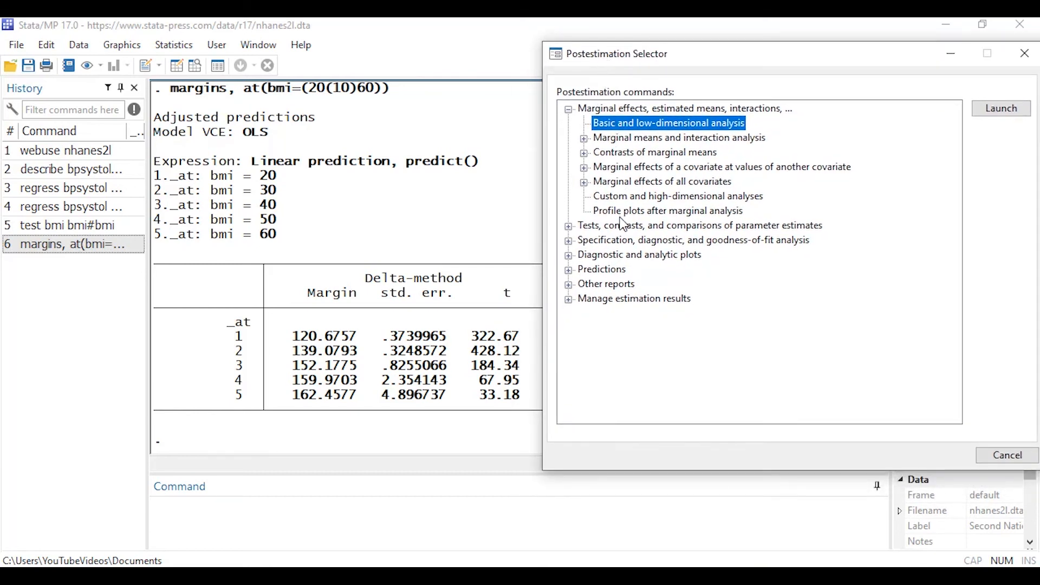
left_click(668, 211)
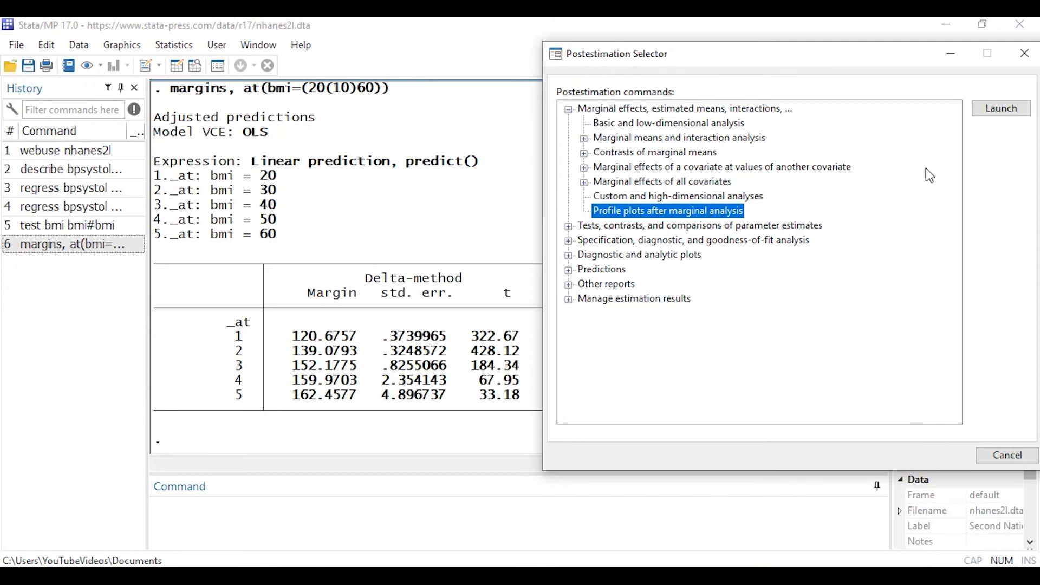
left_click(1002, 108)
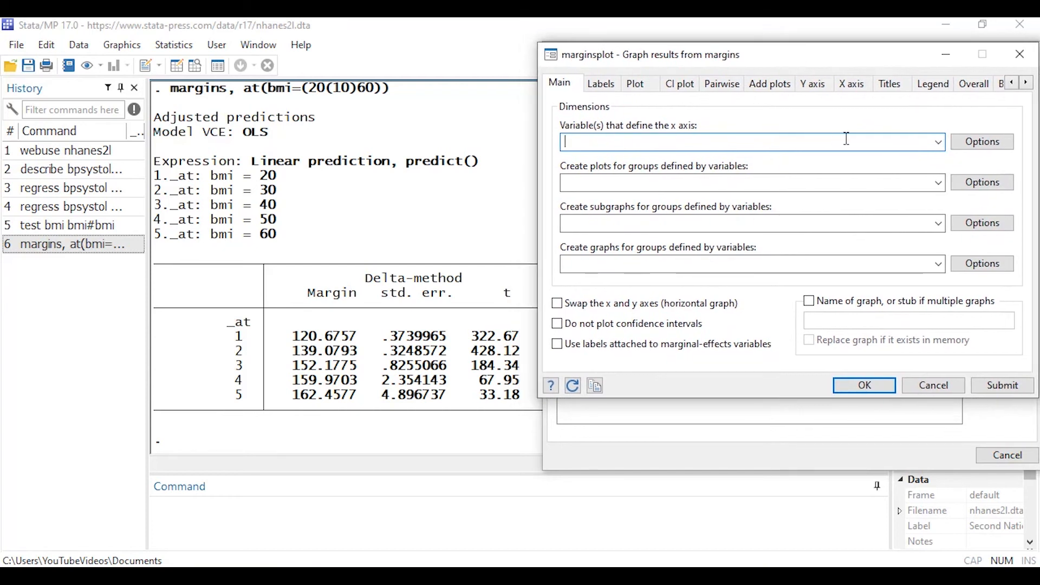
mouse_move(608, 135)
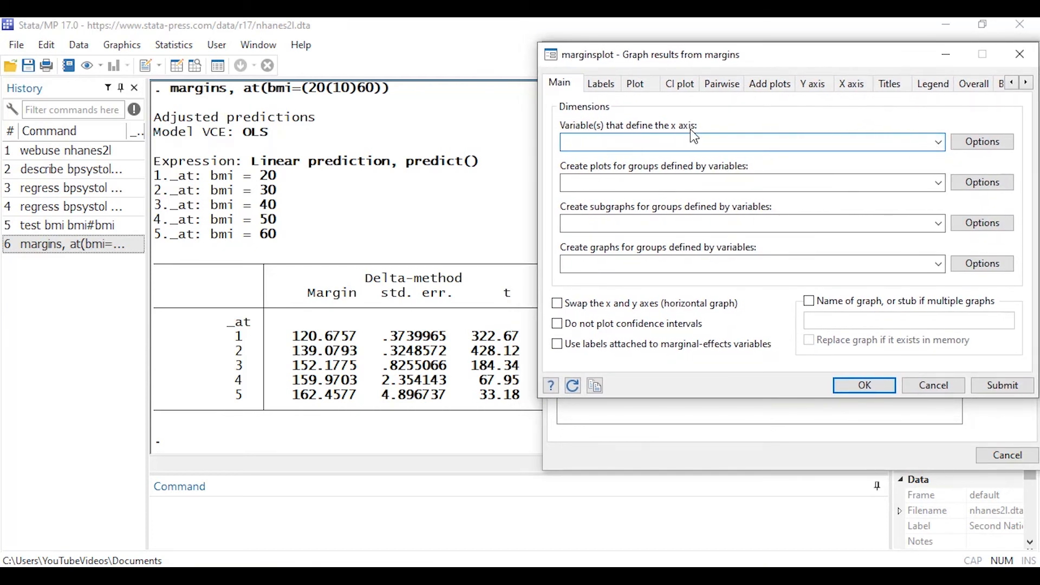
Draw the marginsplot with at(bmi) as the x-axis variable
left_click(934, 141)
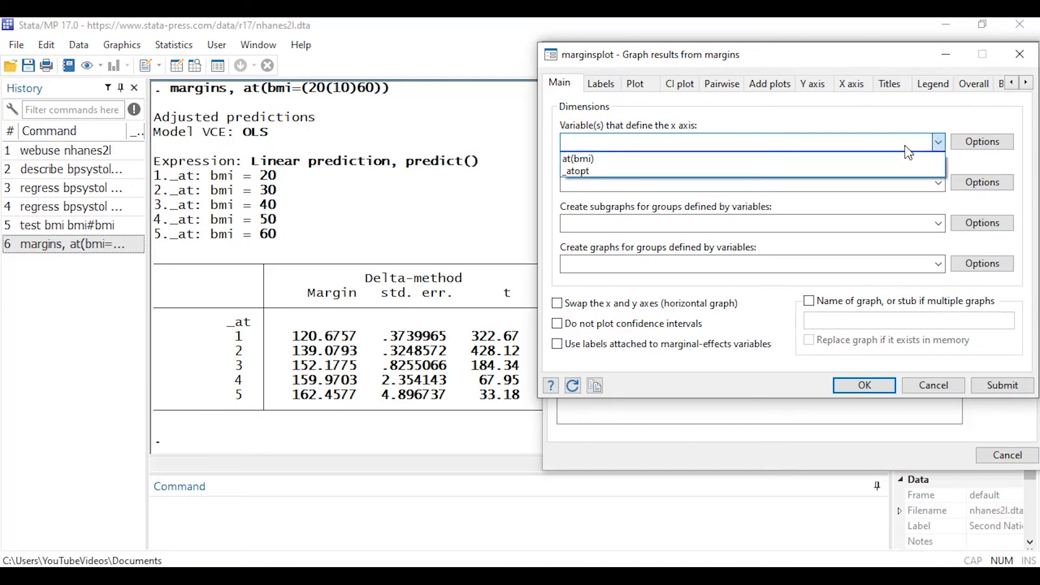
left_click(577, 158)
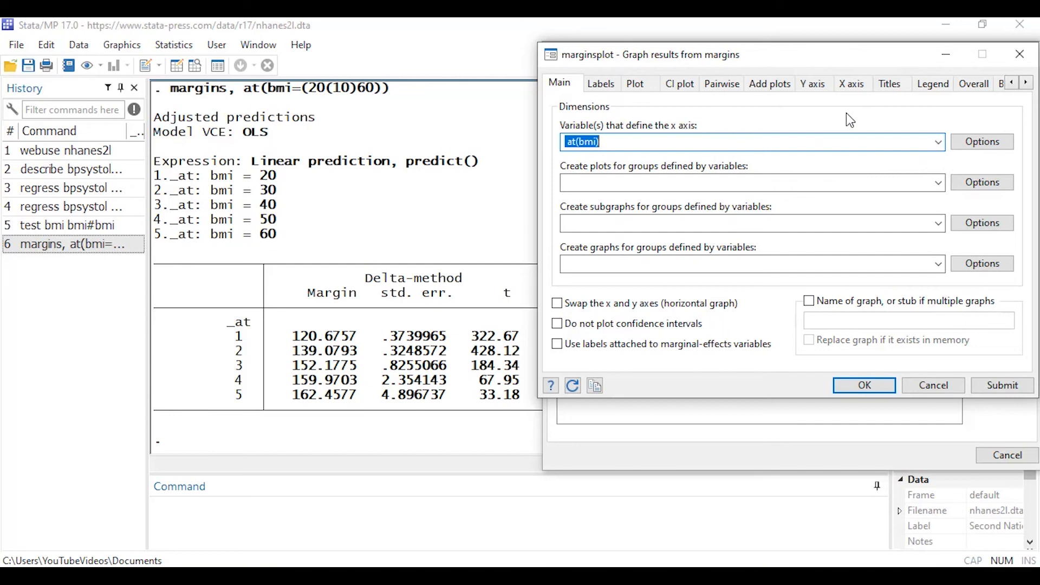
left_click(865, 386)
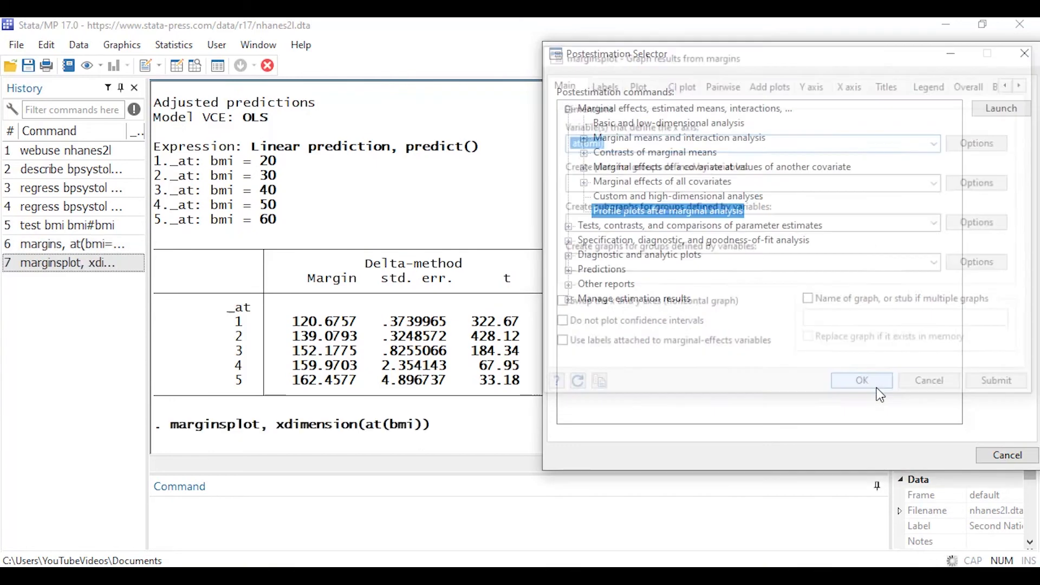
left_click(862, 380)
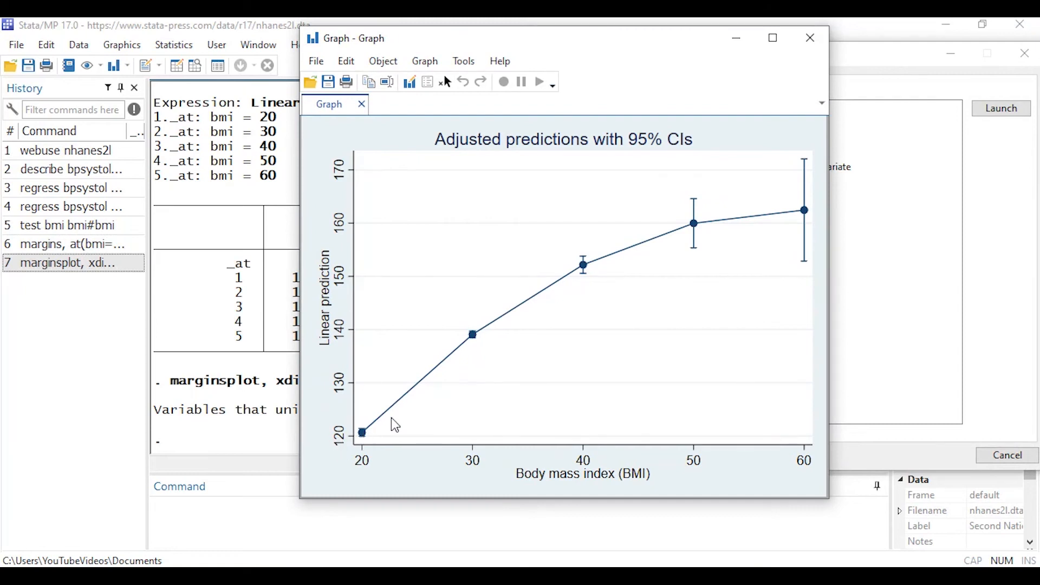
mouse_move(360, 450)
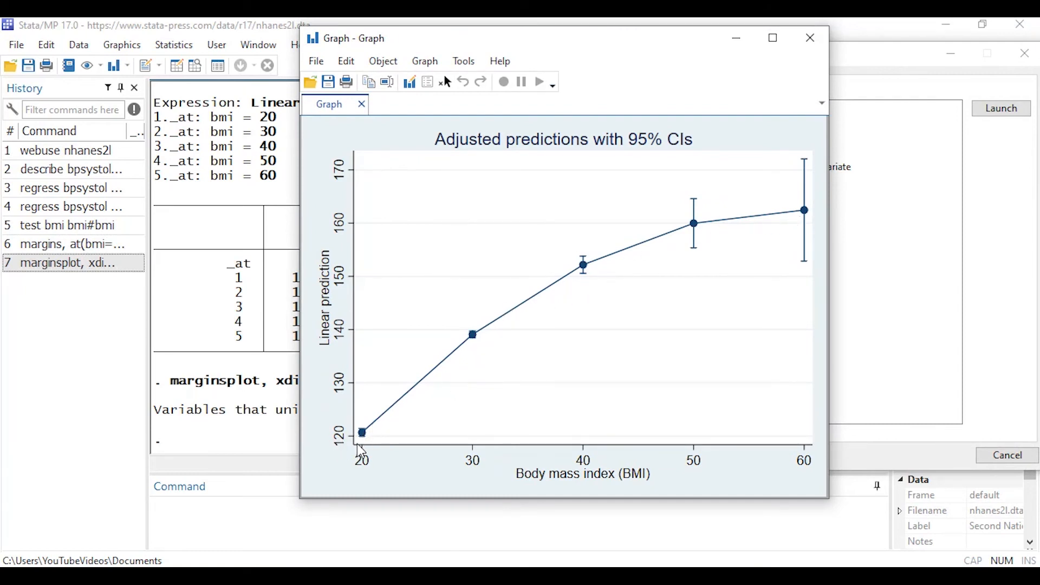
mouse_move(771, 216)
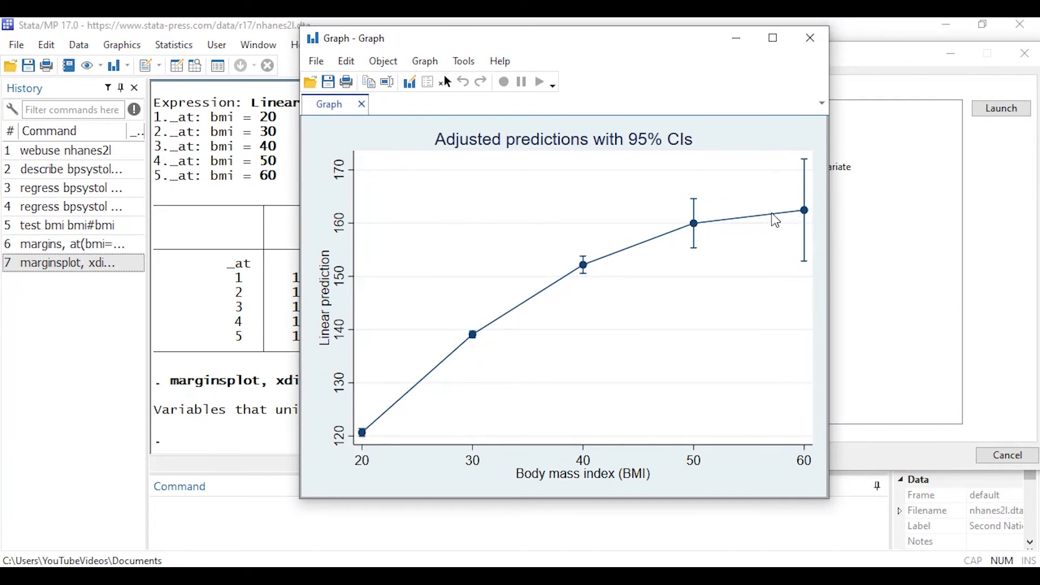
mouse_move(328, 154)
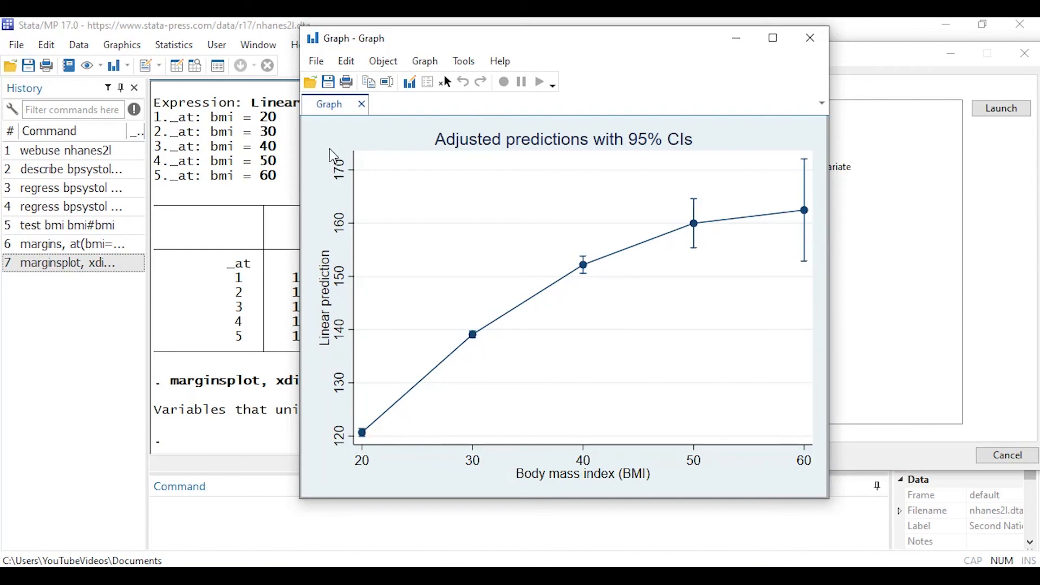
mouse_move(325, 431)
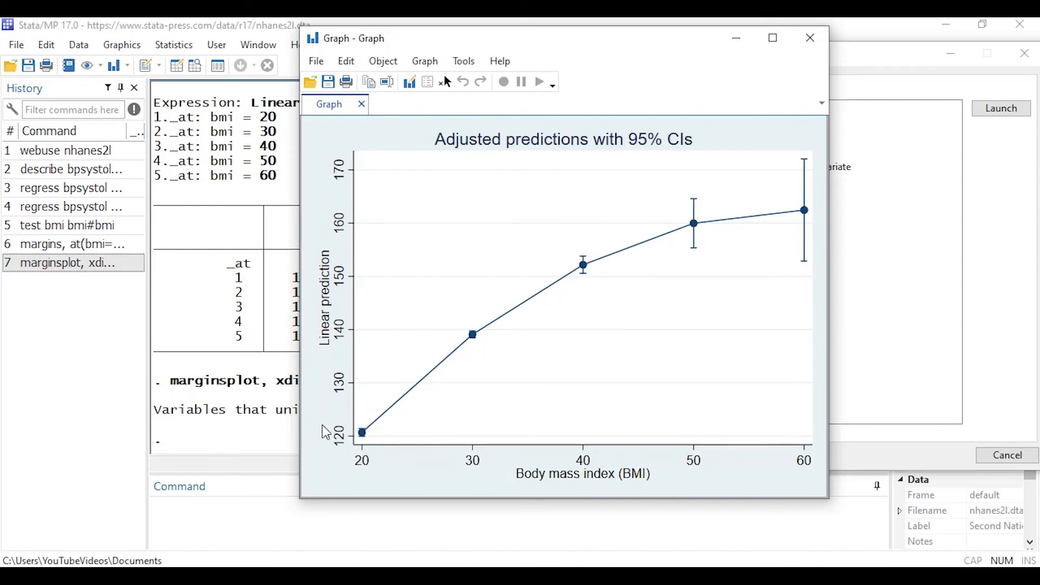
mouse_move(680, 245)
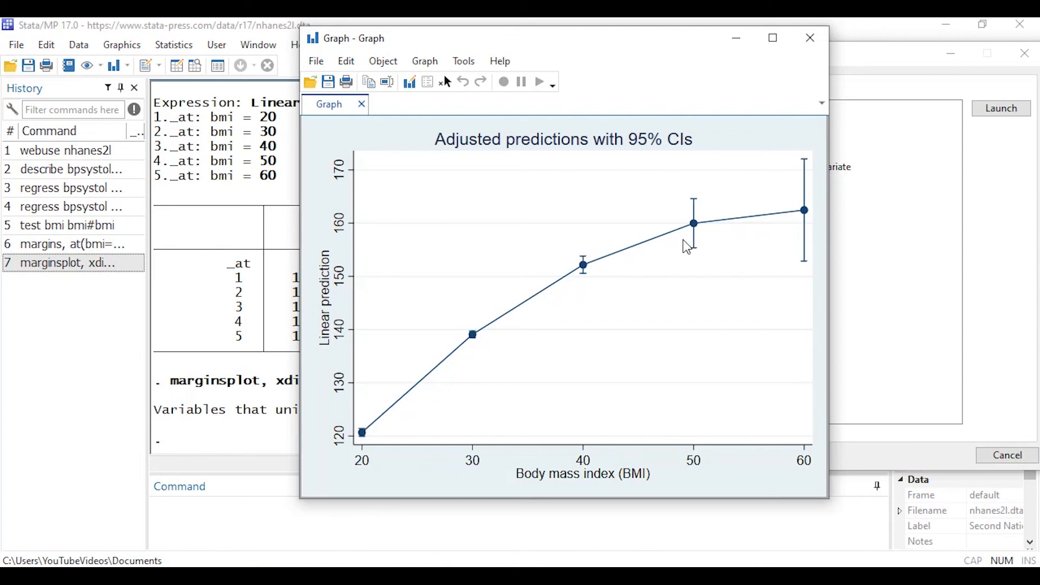
mouse_move(360, 438)
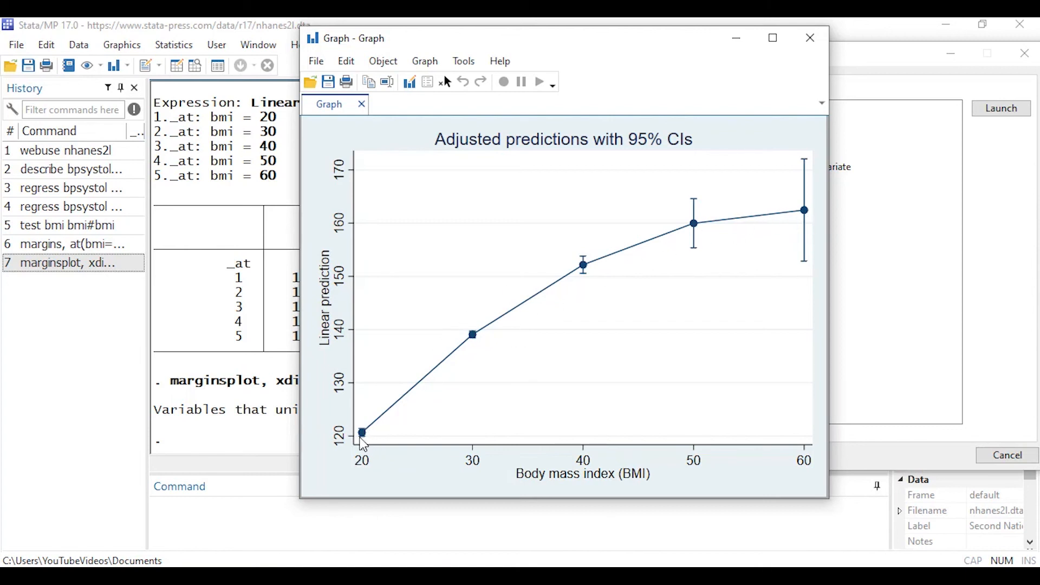
mouse_move(501, 357)
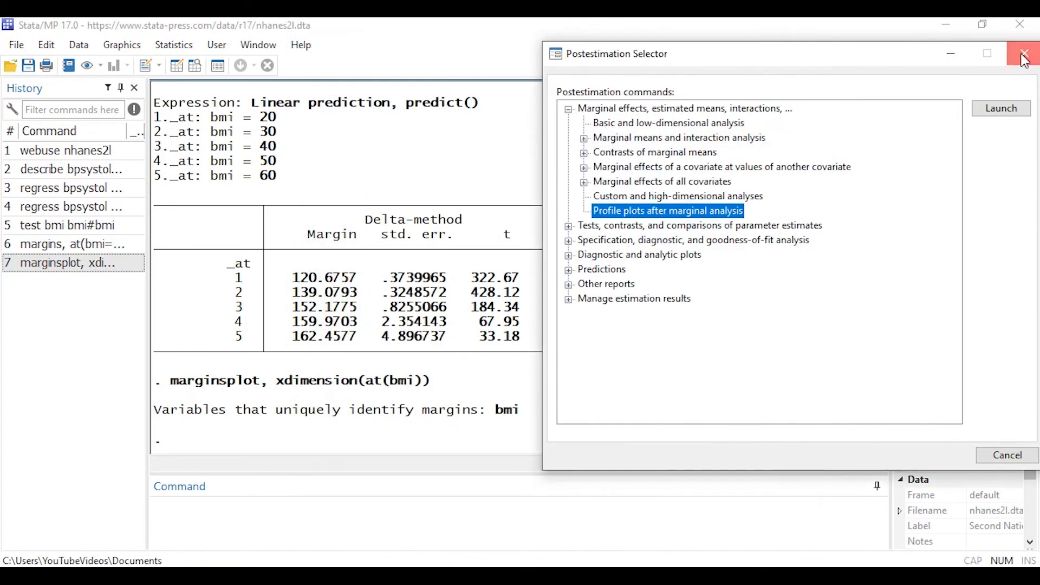
Send all seven History commands, webuse nhanes2l through marginsplot, to a new Do-file Editor
left_click(1025, 52)
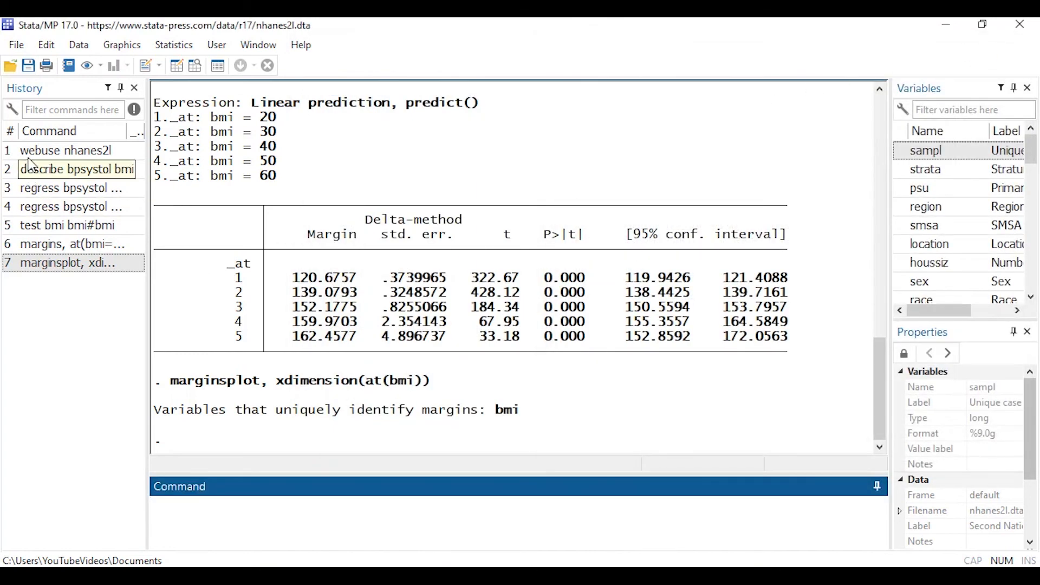
left_click(65, 150)
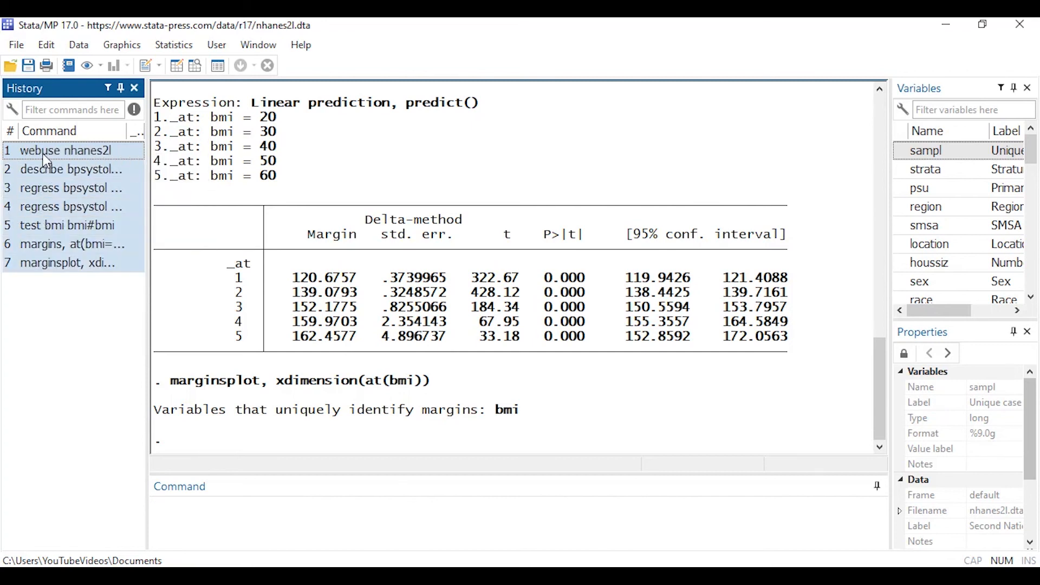
right_click(65, 150)
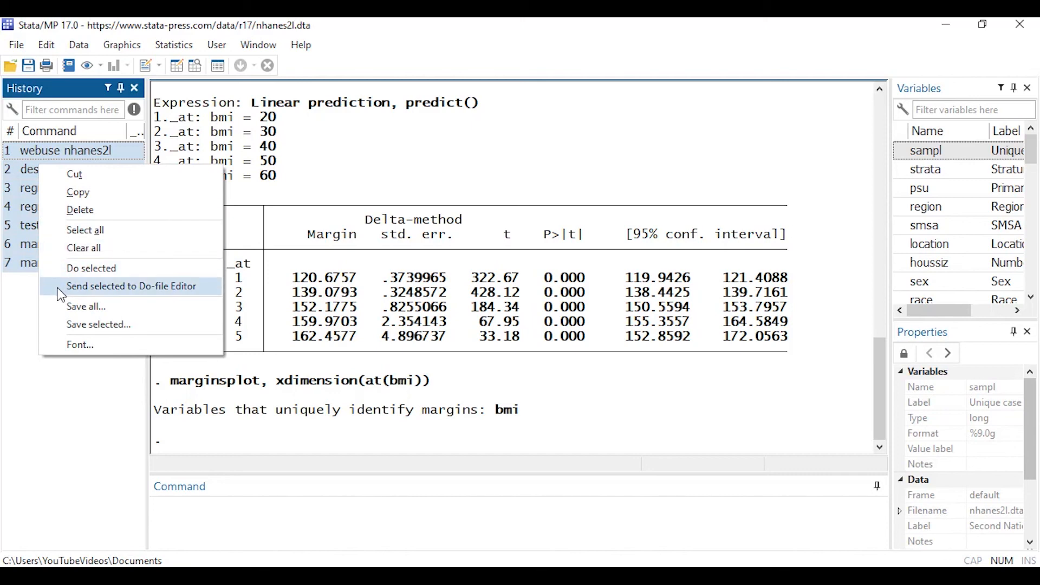
left_click(133, 286)
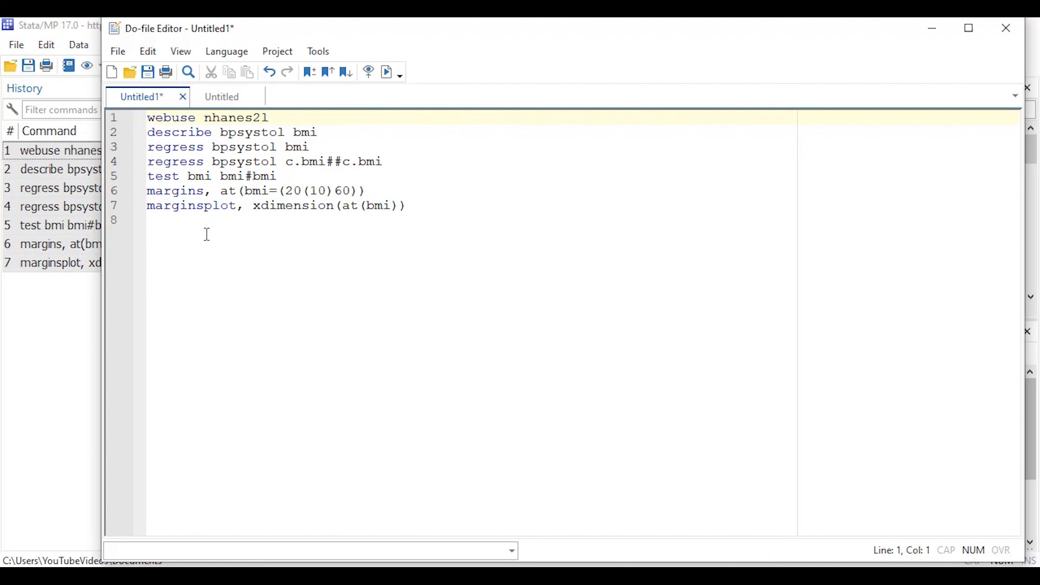
mouse_move(296, 247)
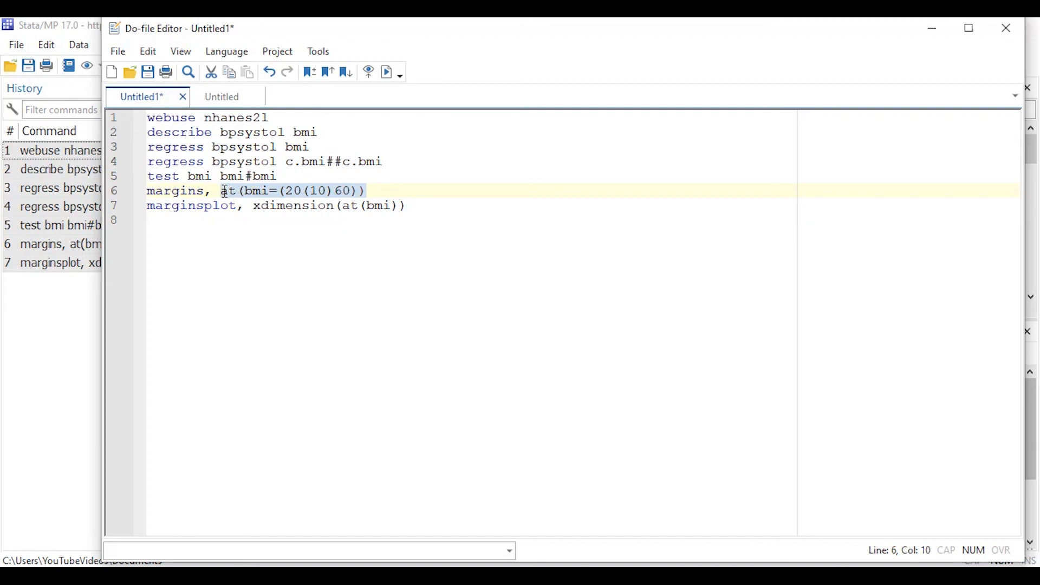
left_click(393, 161)
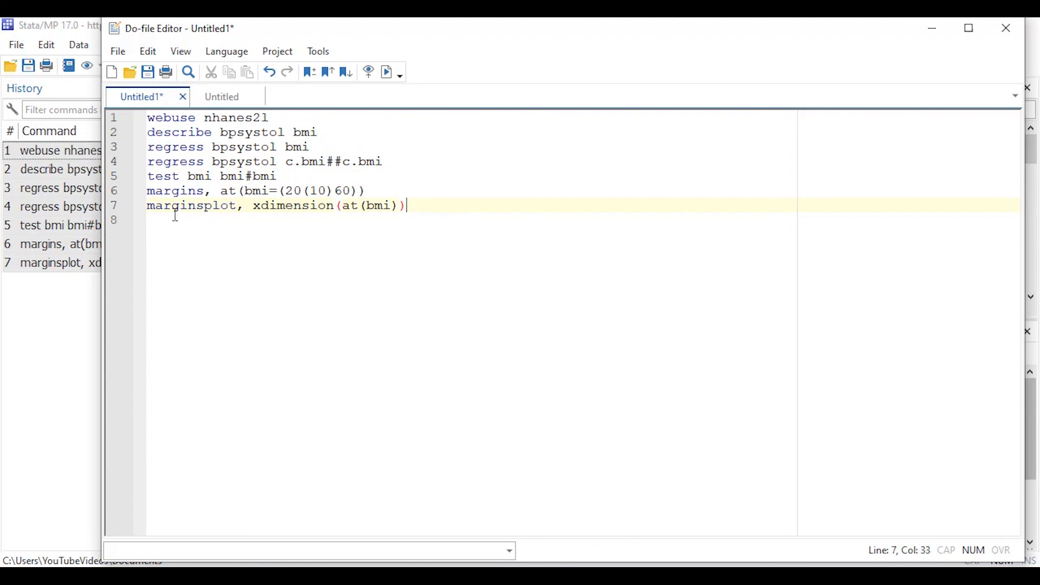
mouse_move(463, 201)
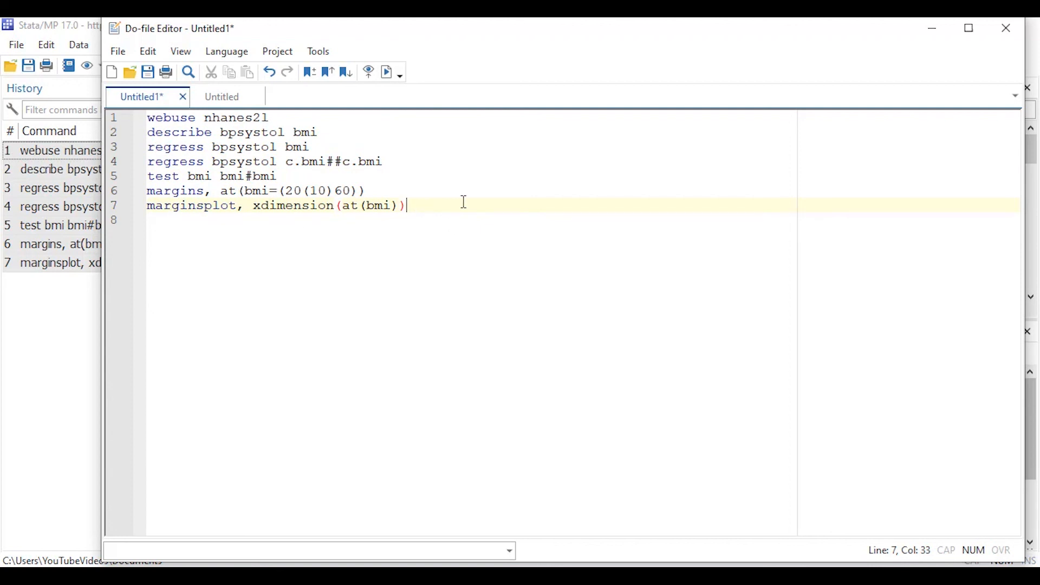